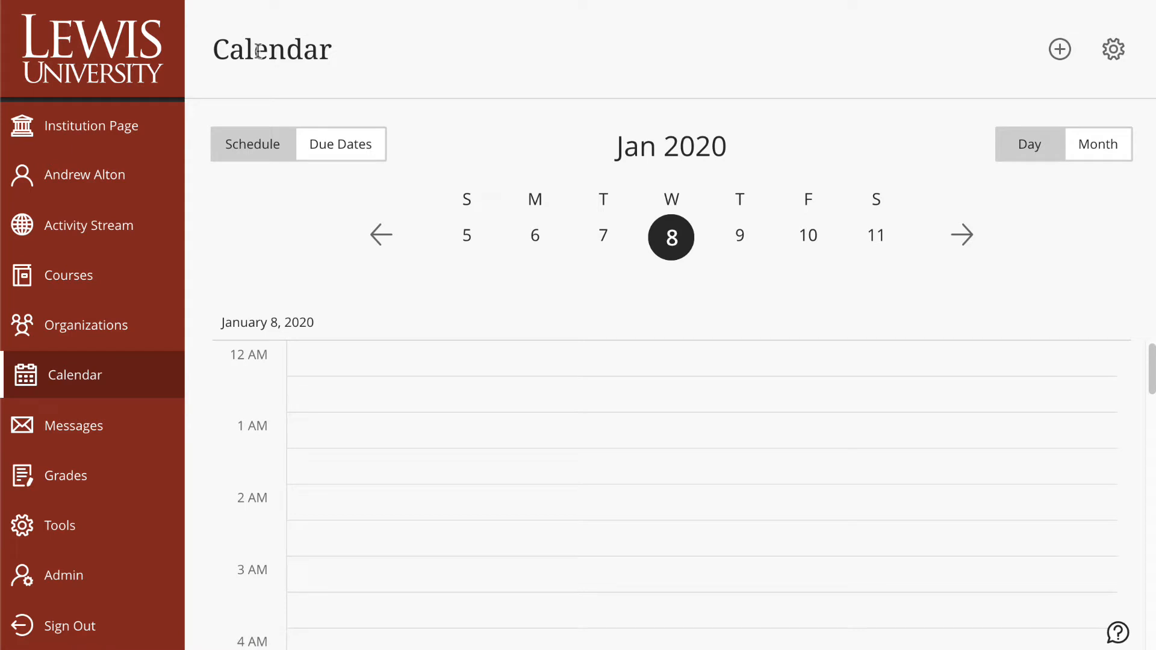
{"action": "mouse_move", "coordinate": [1059, 50]}
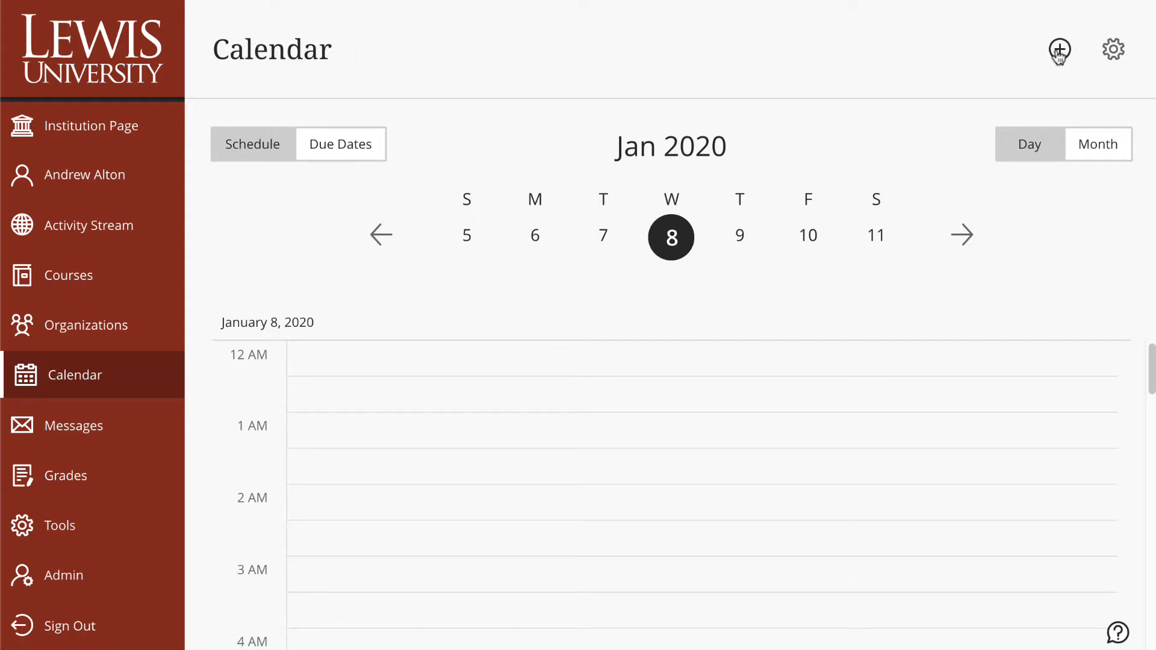
{"action": "mouse_move", "coordinate": [1058, 50]}
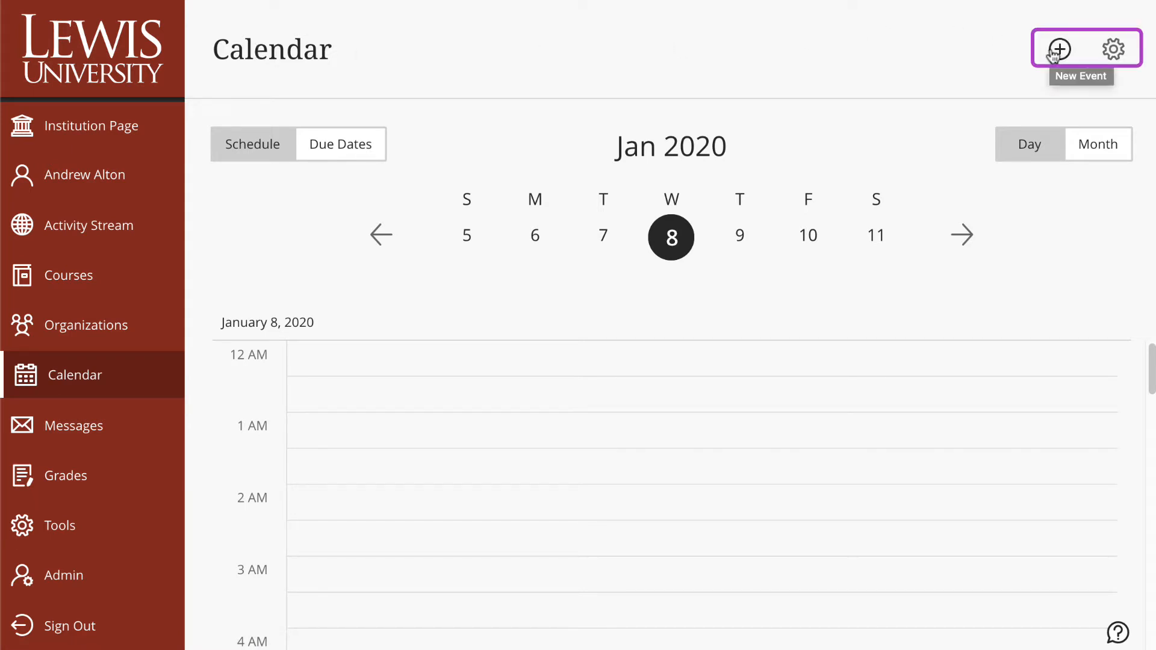
{"action": "mouse_move", "coordinate": [1105, 51]}
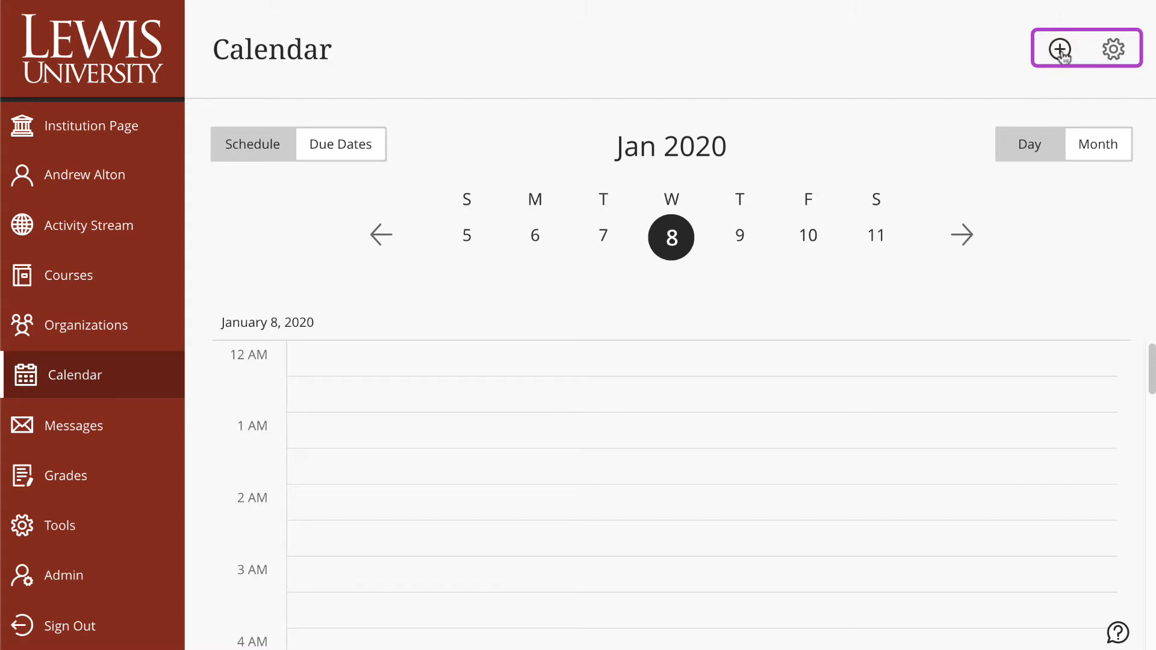
{"action": "mouse_move", "coordinate": [1113, 48]}
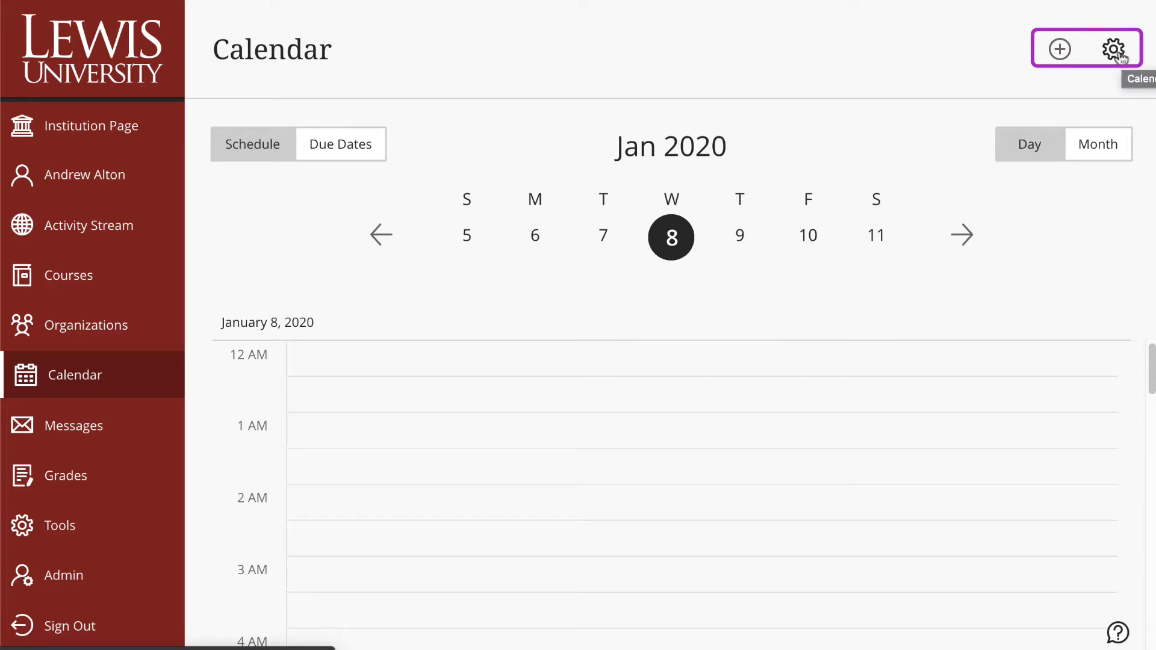
{"action": "mouse_move", "coordinate": [1059, 49]}
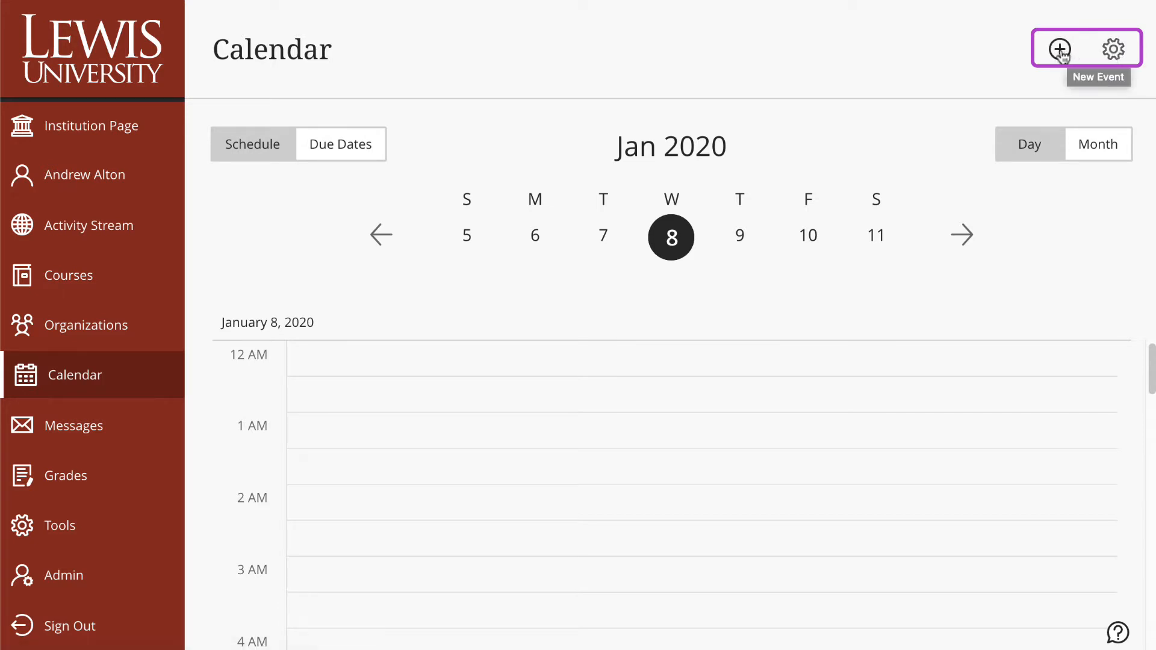
- Start a new calendar event, then switch to adding office hours instead
{"action": "left_click", "coordinate": [1062, 48]}
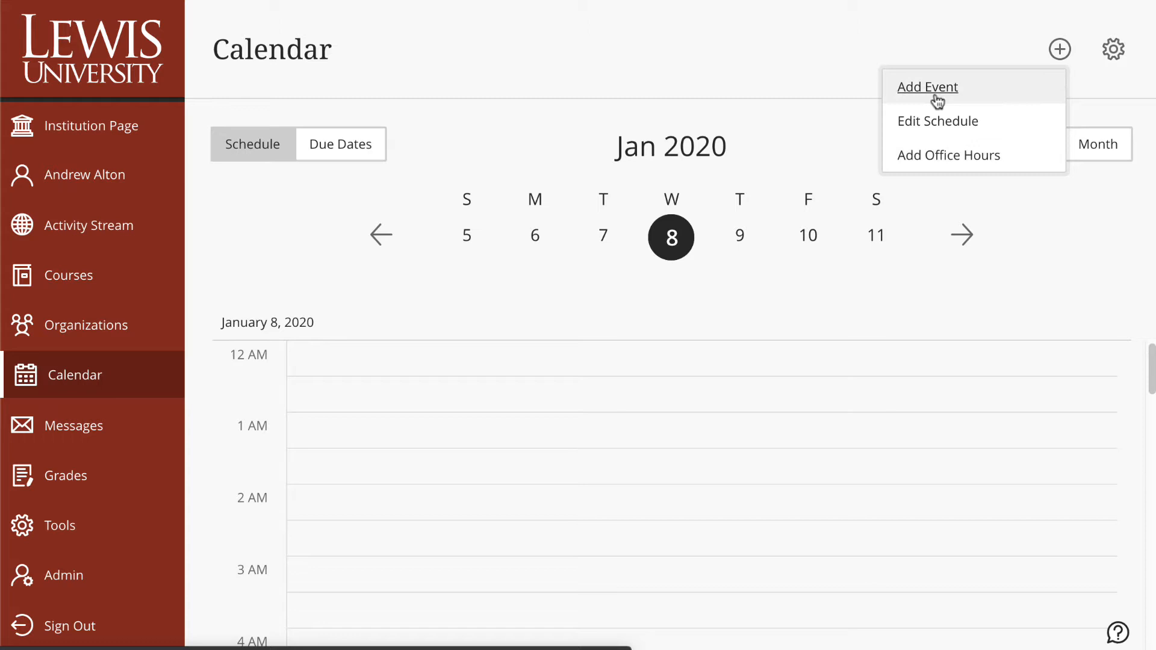
{"action": "left_click", "coordinate": [927, 87]}
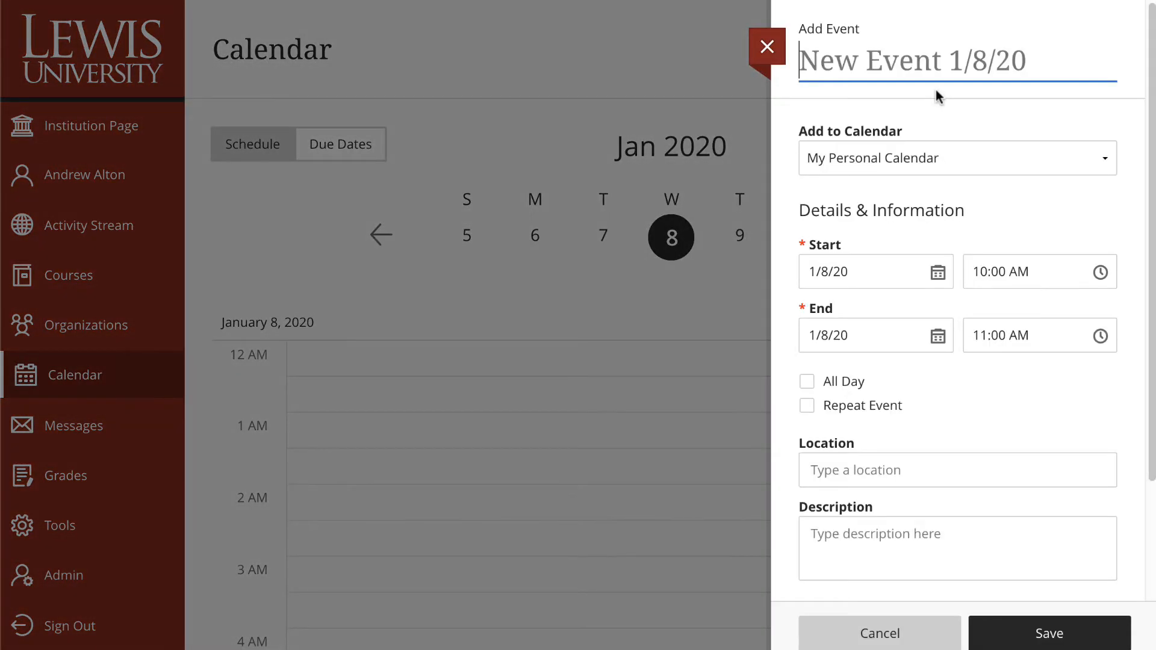
{"action": "mouse_move", "coordinate": [817, 142]}
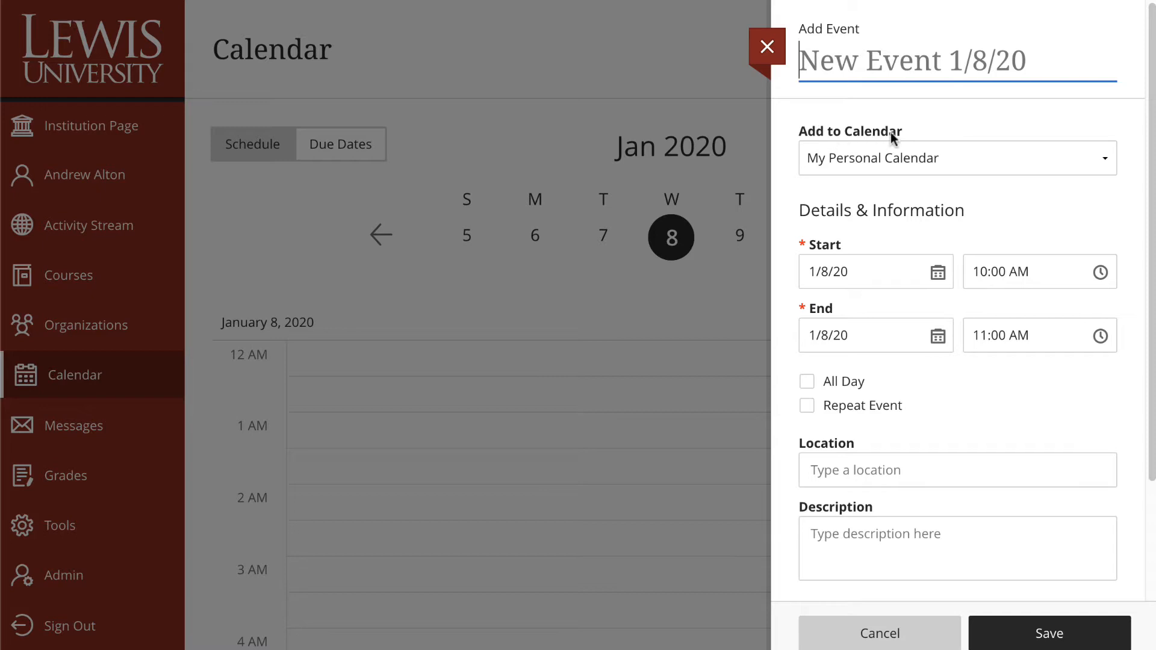
{"action": "mouse_move", "coordinate": [966, 242]}
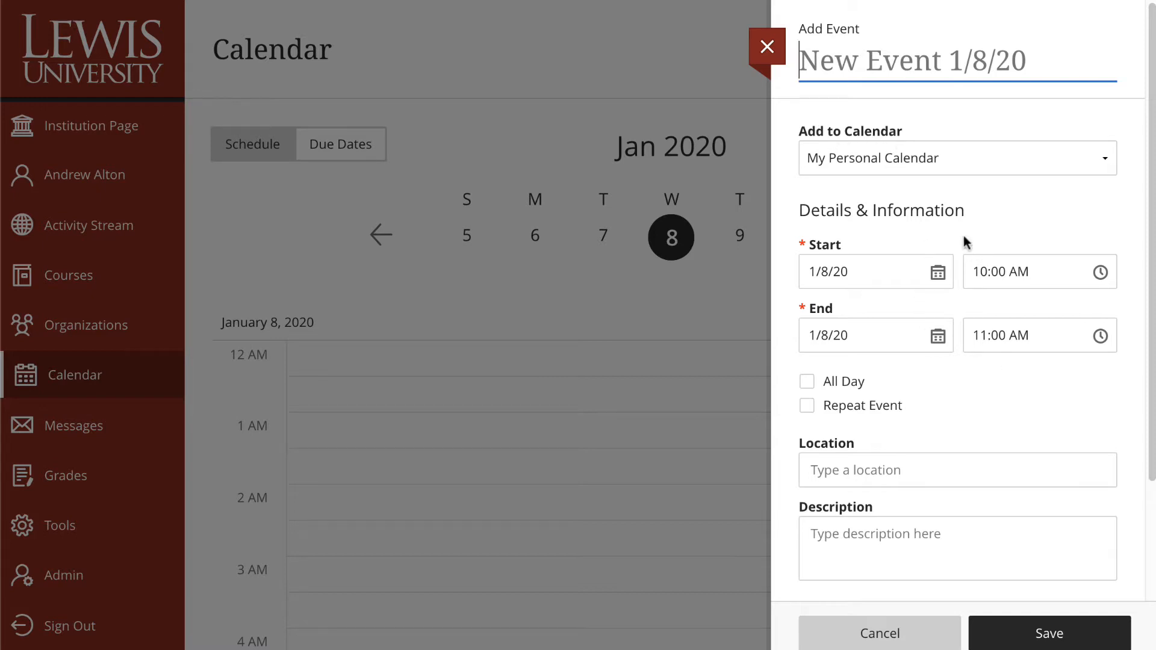
{"action": "mouse_move", "coordinate": [963, 381]}
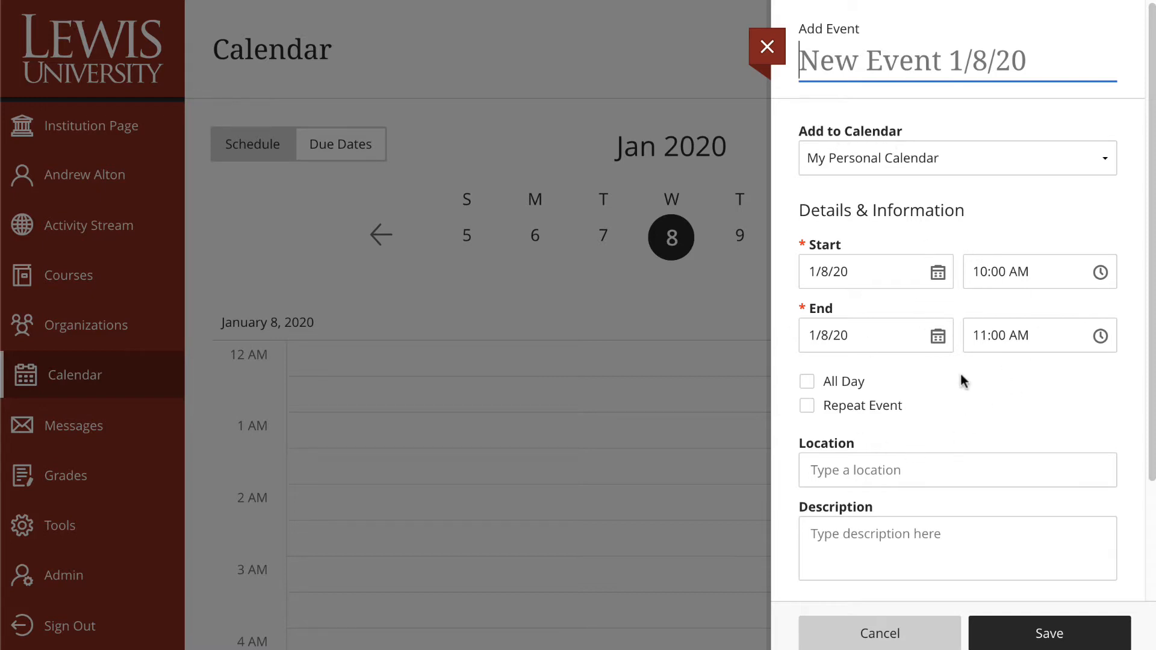
{"action": "mouse_move", "coordinate": [884, 601]}
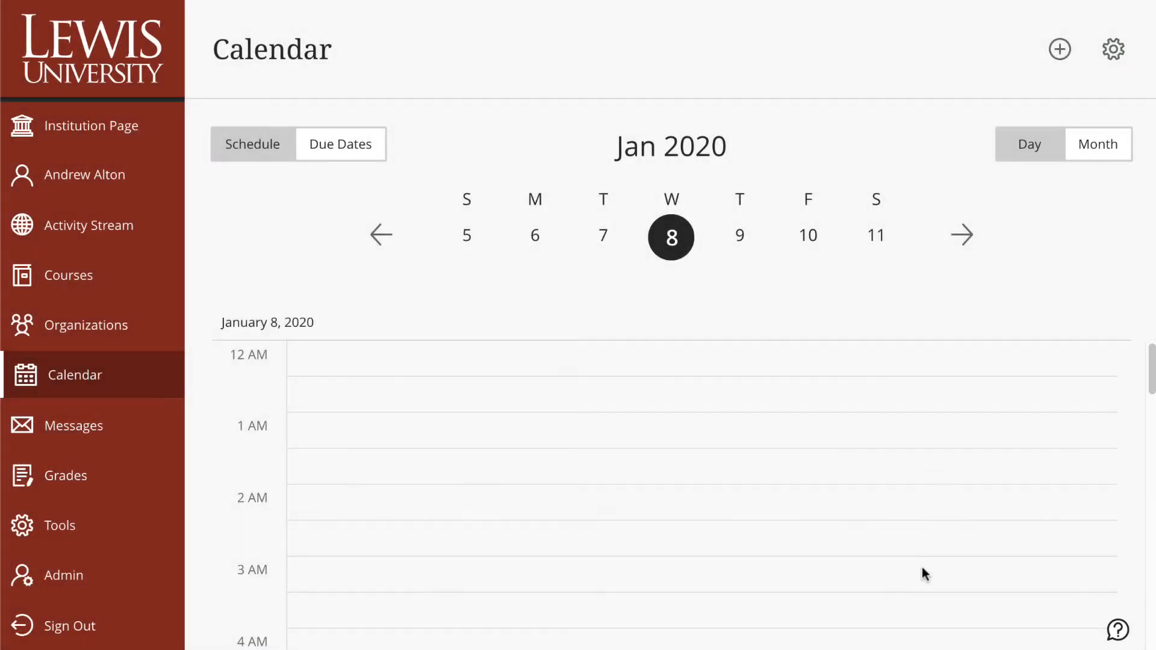
{"action": "left_click", "coordinate": [1059, 49]}
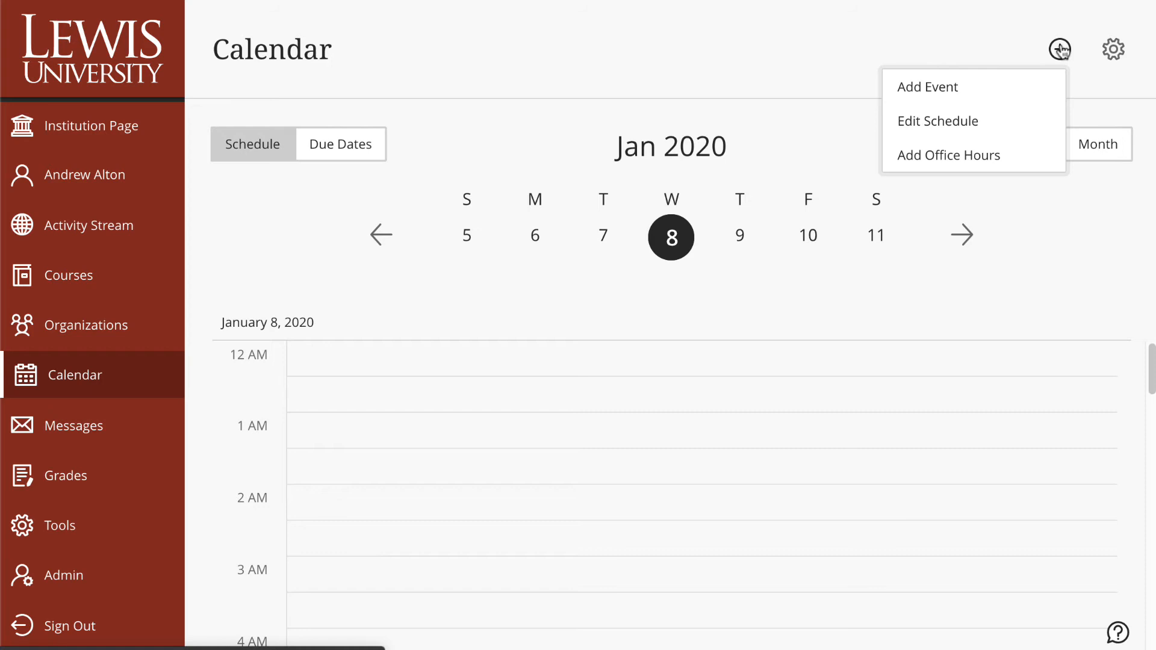
{"action": "mouse_move", "coordinate": [951, 158]}
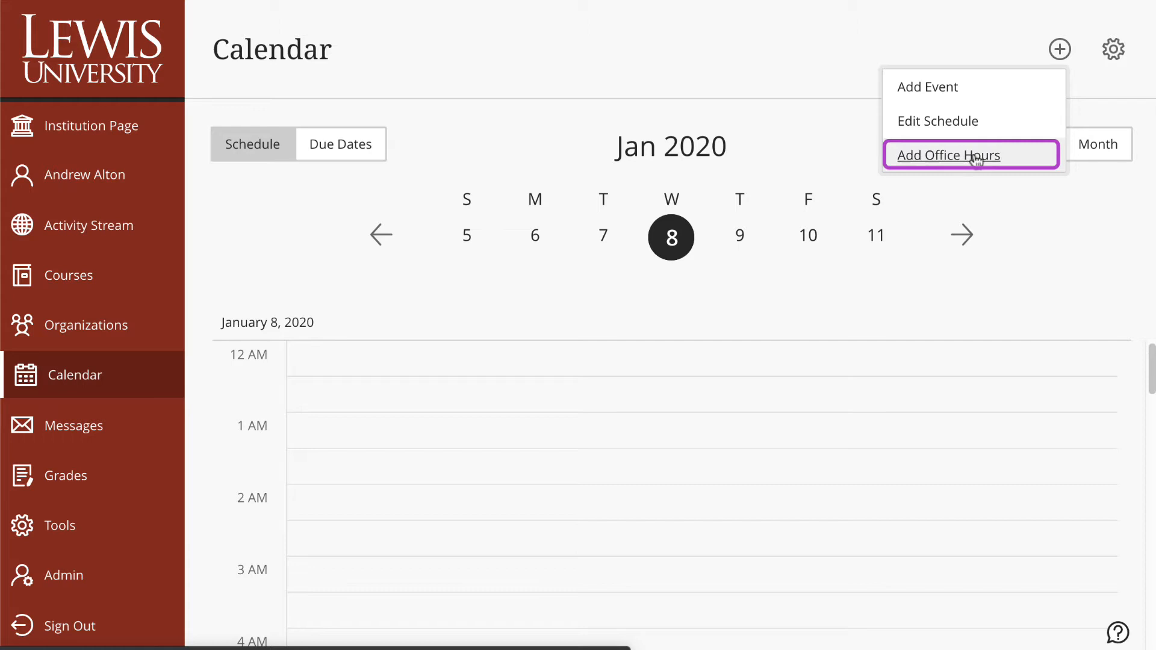
{"action": "left_click", "coordinate": [972, 155]}
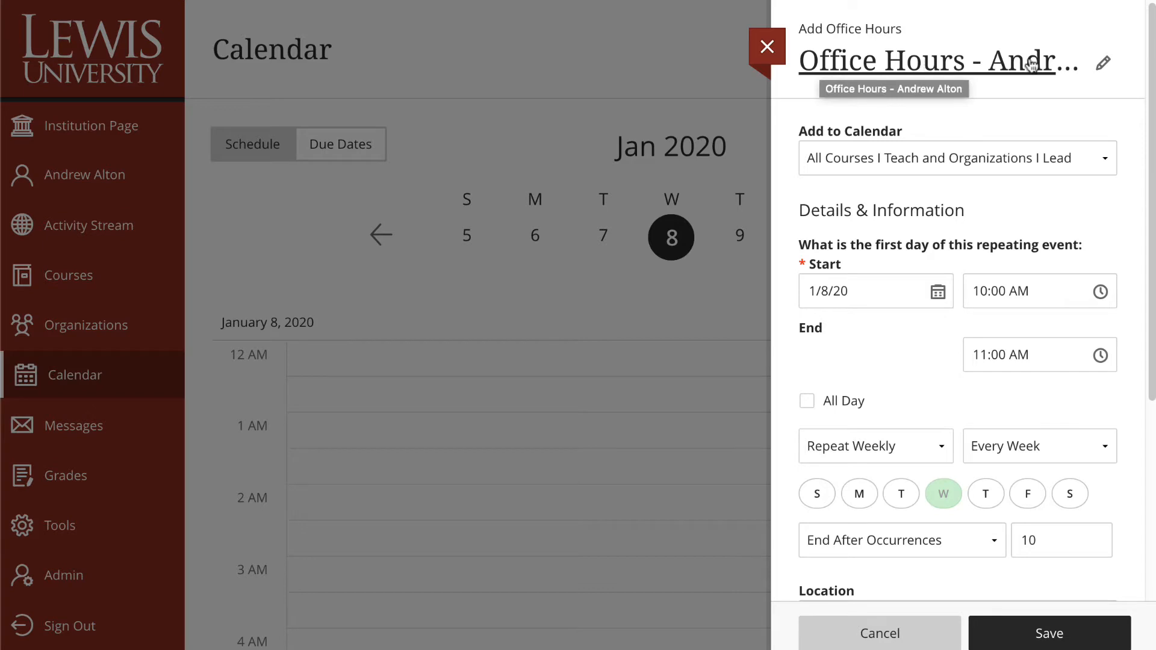
- Post office hours to All Courses I Teach and Organizations I Lead, then close unsaved
{"action": "left_click", "coordinate": [1100, 61]}
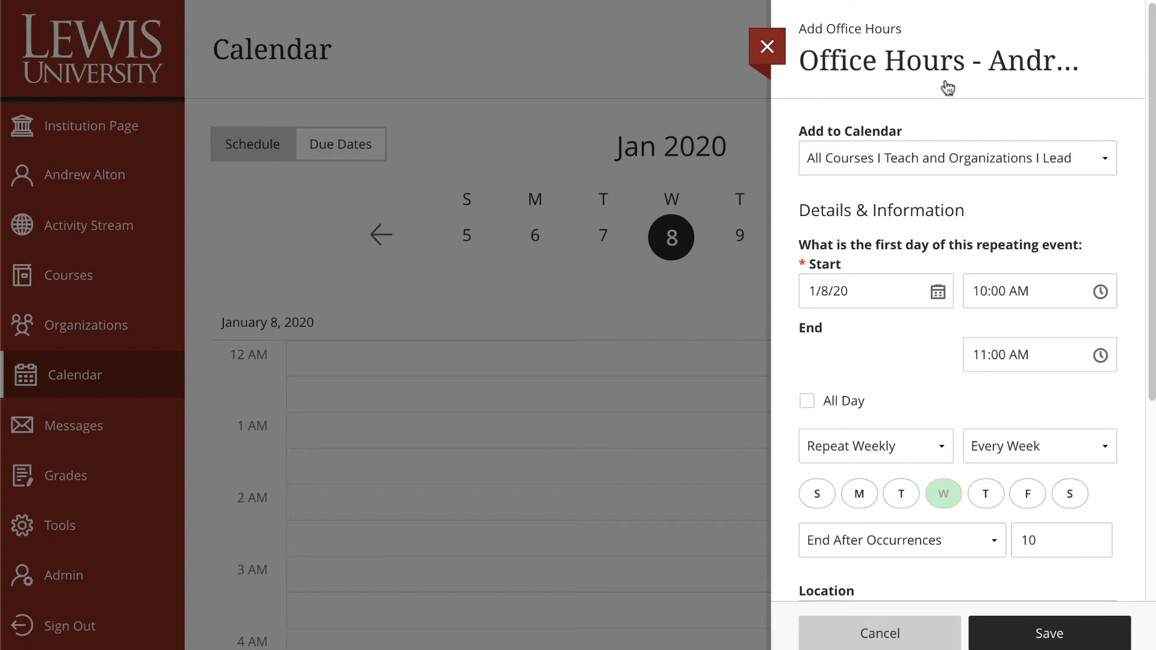
{"action": "mouse_move", "coordinate": [818, 142]}
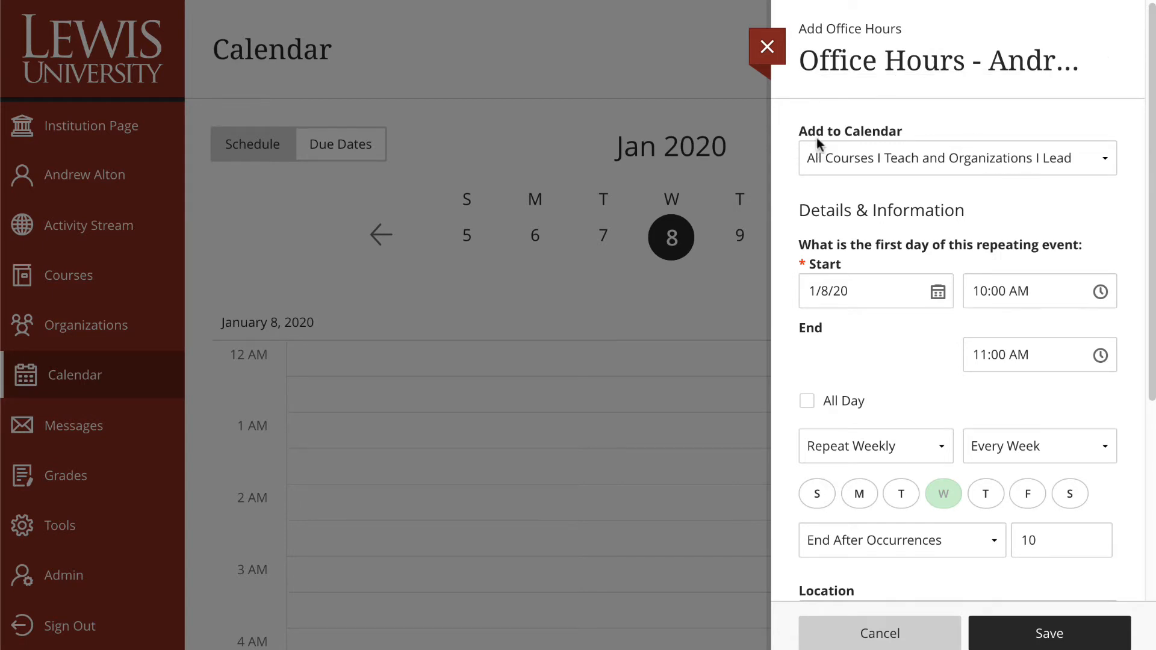
{"action": "mouse_move", "coordinate": [819, 163]}
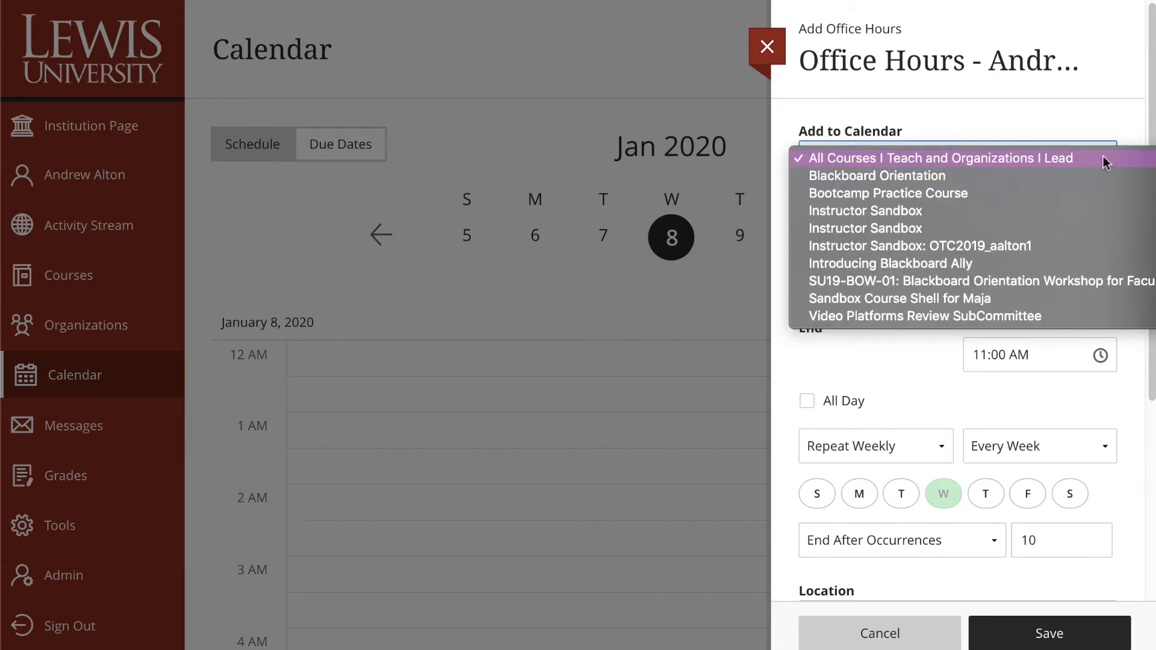
{"action": "left_click", "coordinate": [937, 159]}
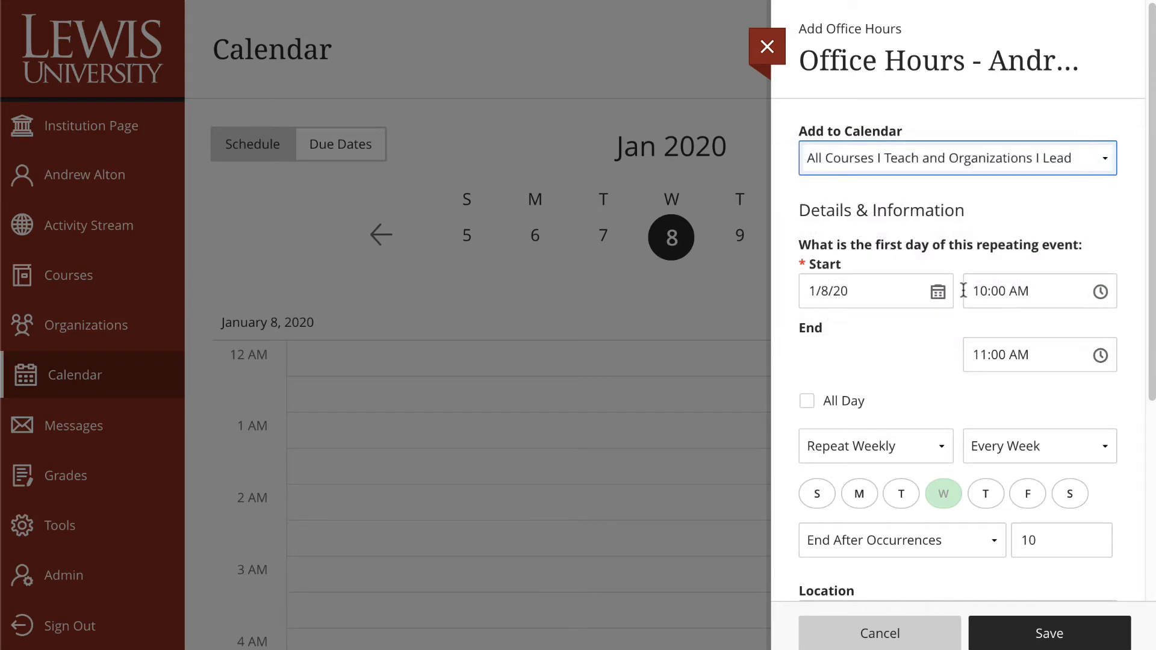
{"action": "scroll", "scroll_direction": "down", "scroll_amount": 3}
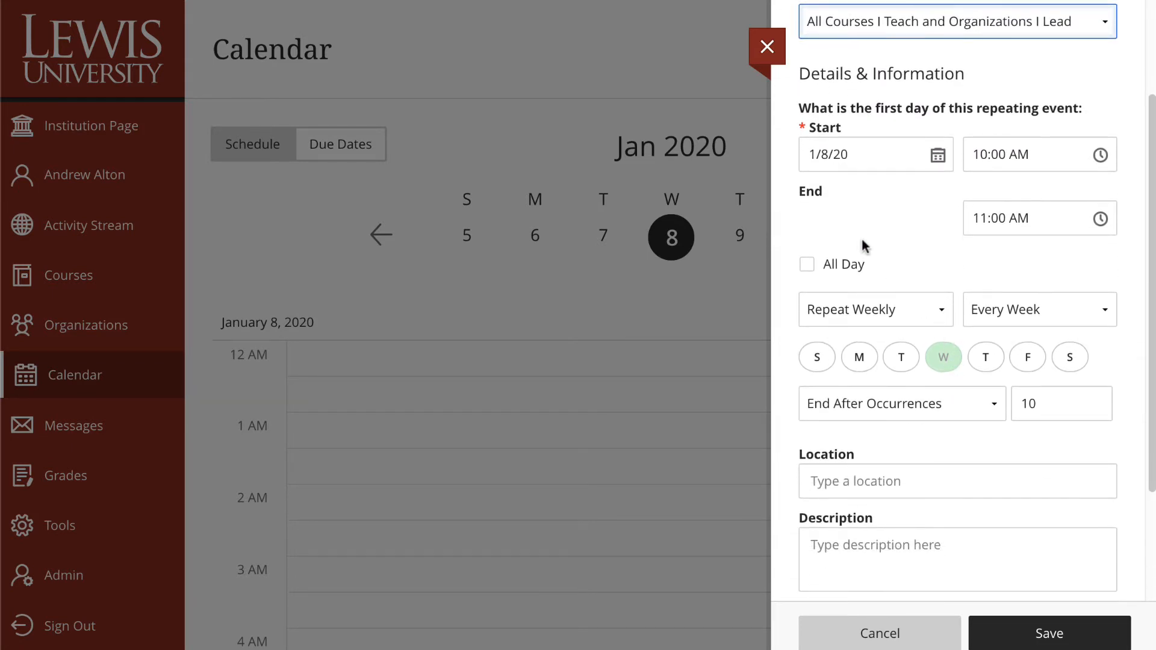
{"action": "mouse_move", "coordinate": [997, 382]}
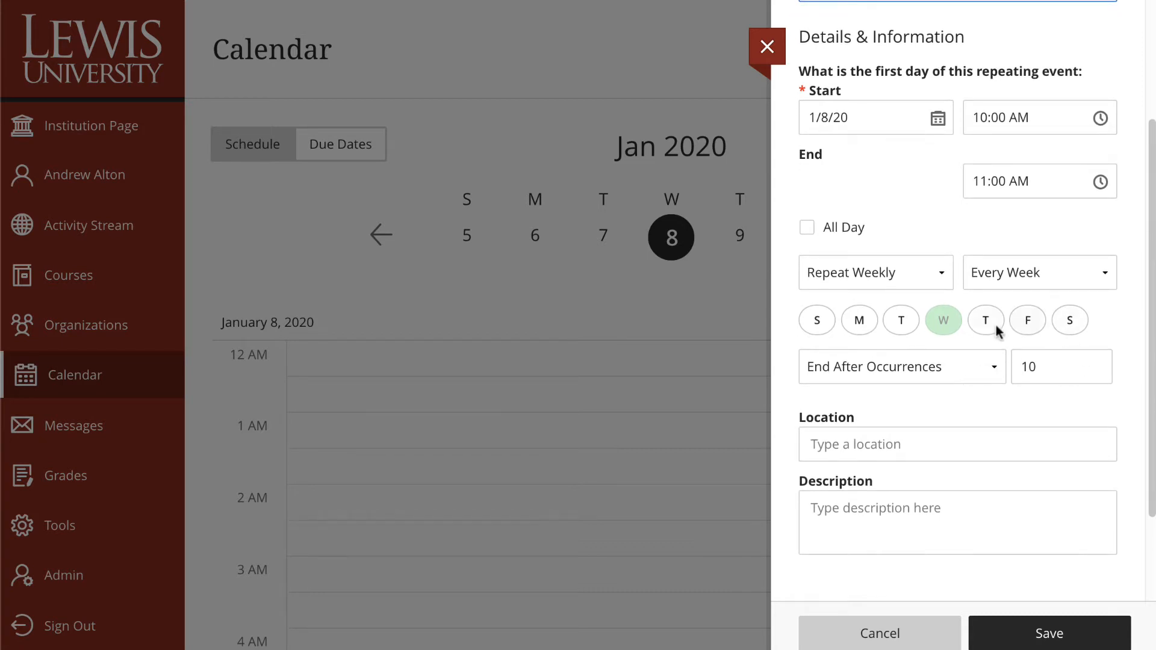
{"action": "scroll", "scroll_direction": "down", "scroll_amount": 3}
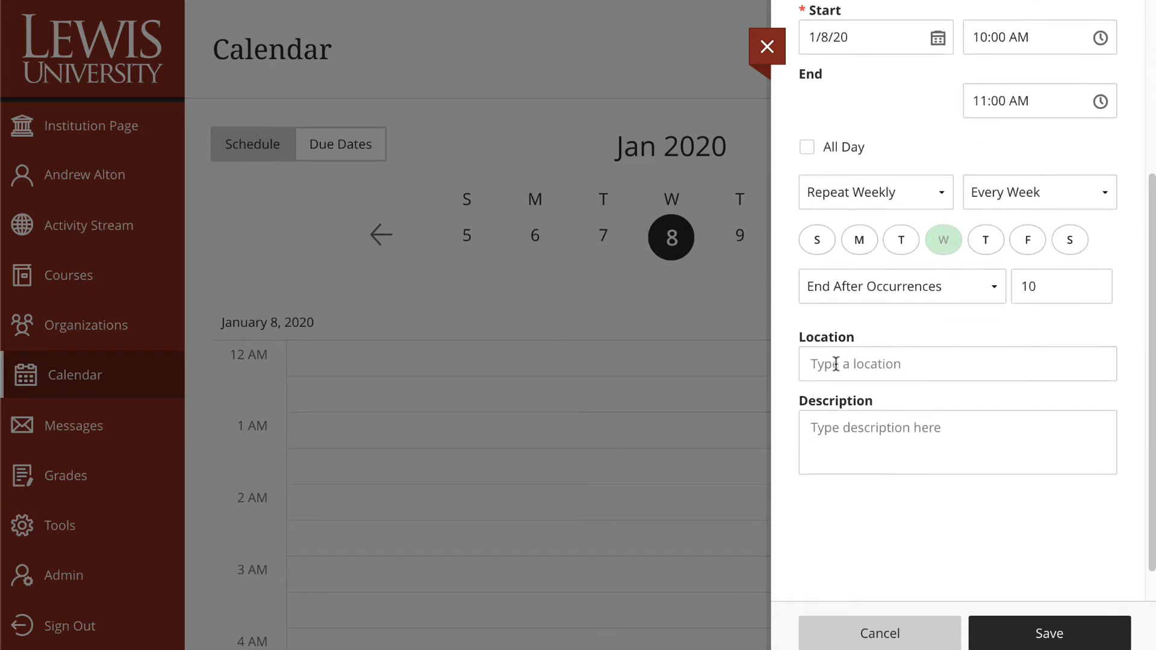
{"action": "mouse_move", "coordinate": [895, 428]}
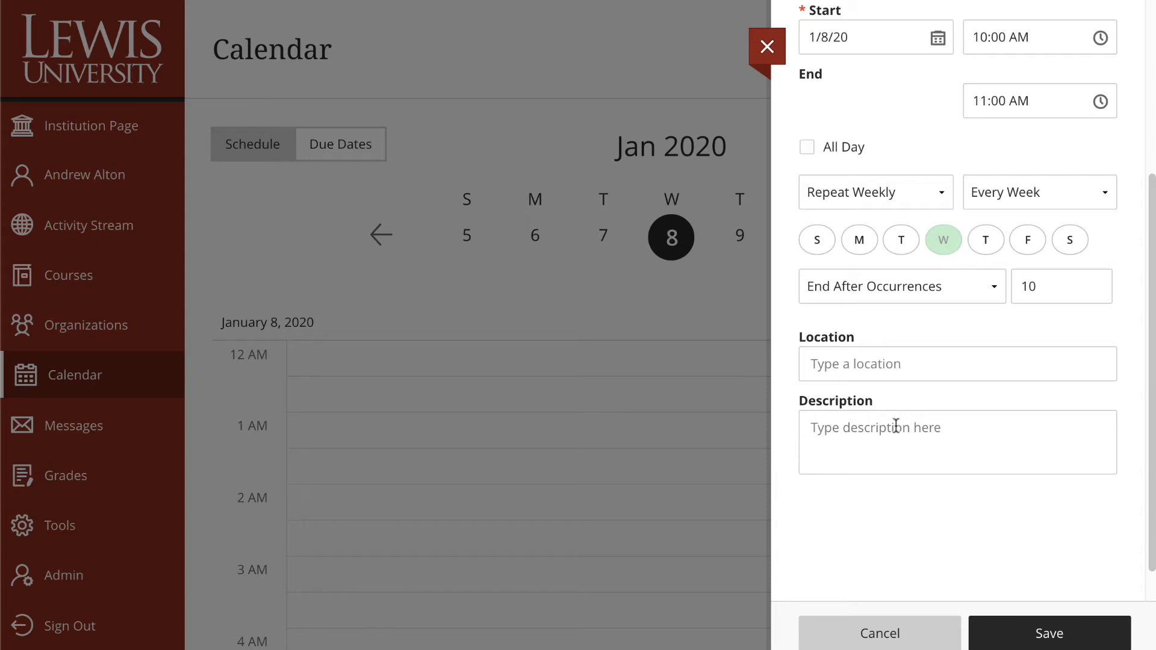
{"action": "mouse_move", "coordinate": [957, 430]}
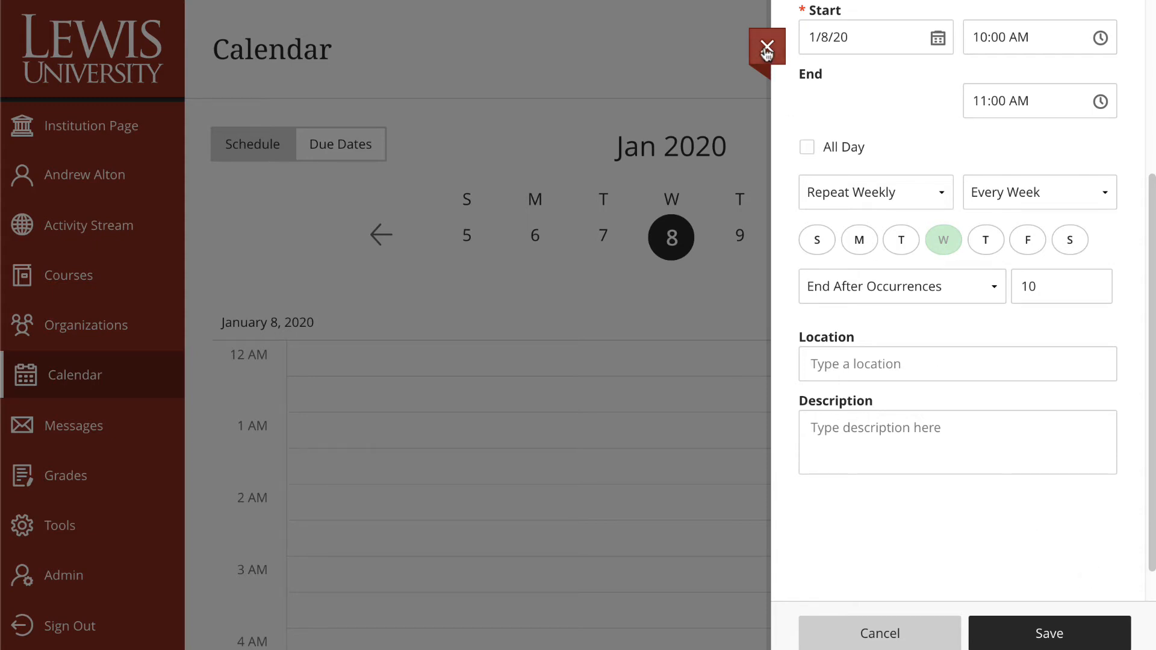
{"action": "left_click", "coordinate": [766, 44]}
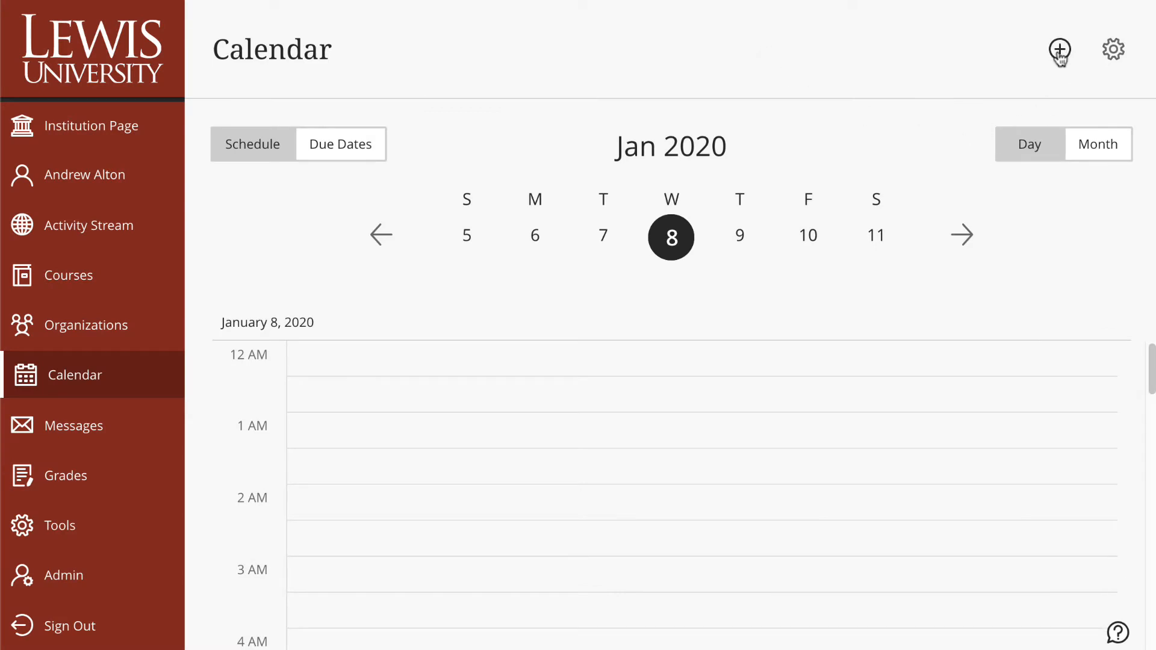
- Open Calendar Settings and scroll through every displayed course and personal calendar
{"action": "left_click", "coordinate": [1059, 49]}
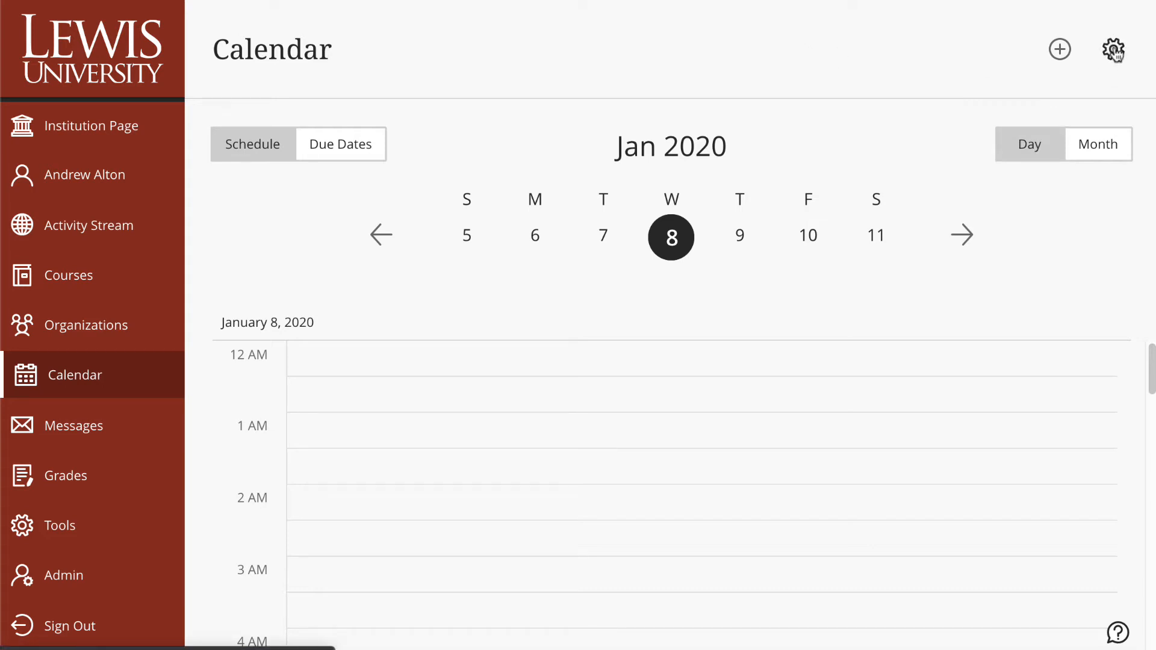
{"action": "left_click", "coordinate": [1114, 49]}
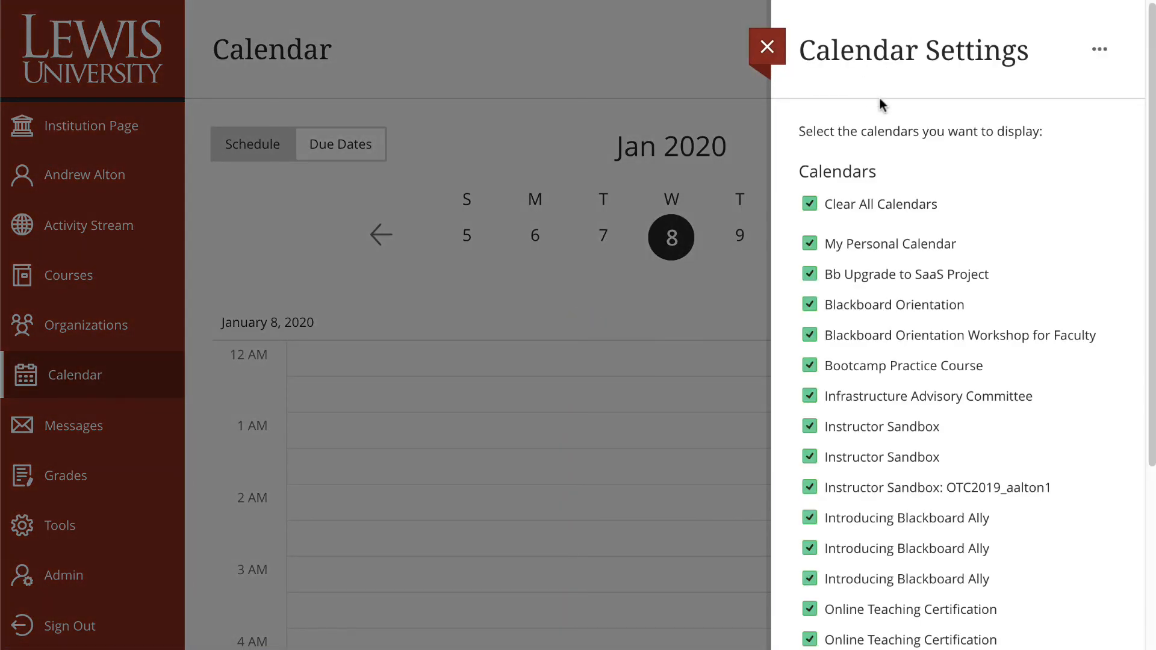
{"action": "scroll", "scroll_direction": "down", "scroll_amount": 3}
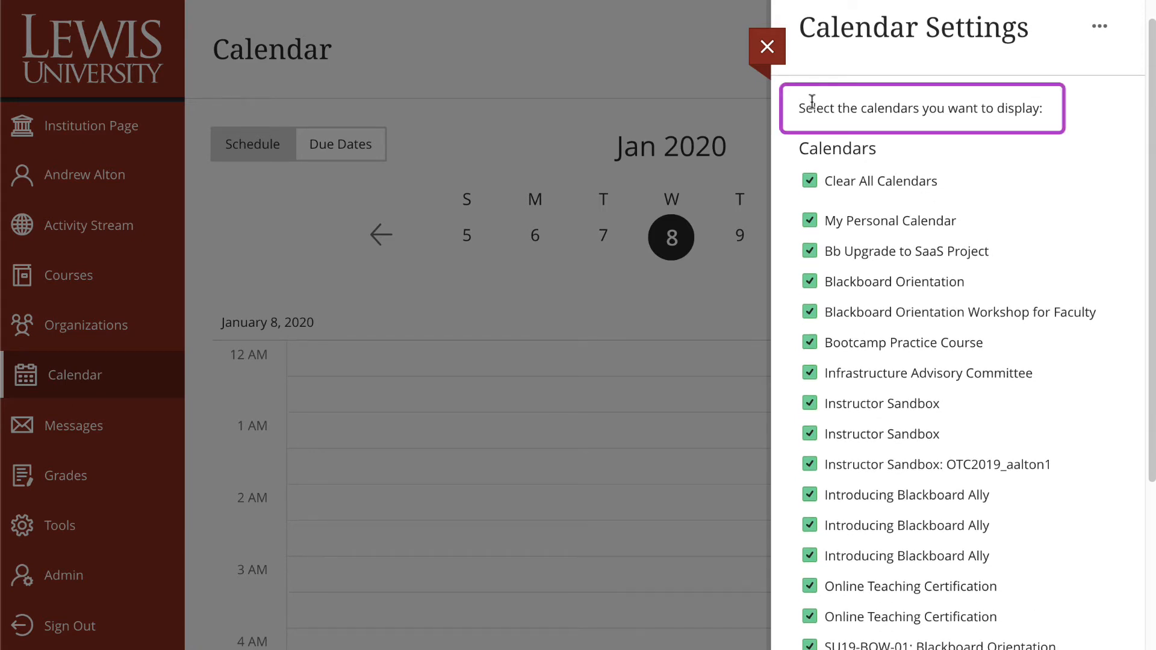
{"action": "mouse_move", "coordinate": [1013, 253]}
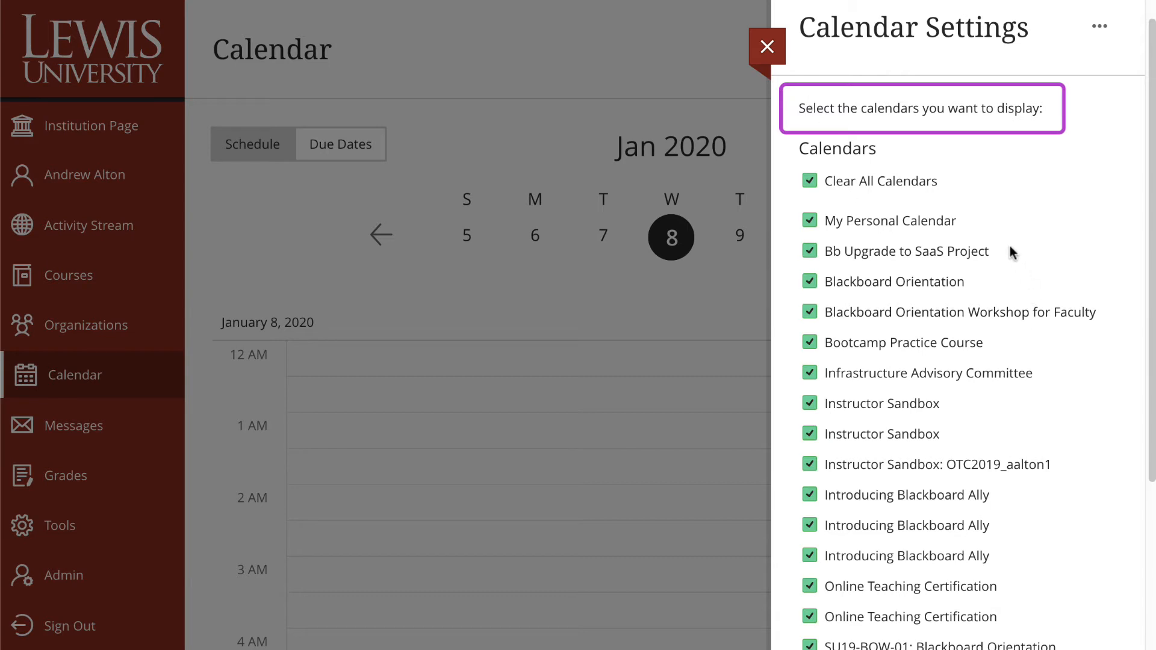
{"action": "scroll", "scroll_direction": "down", "scroll_amount": 3}
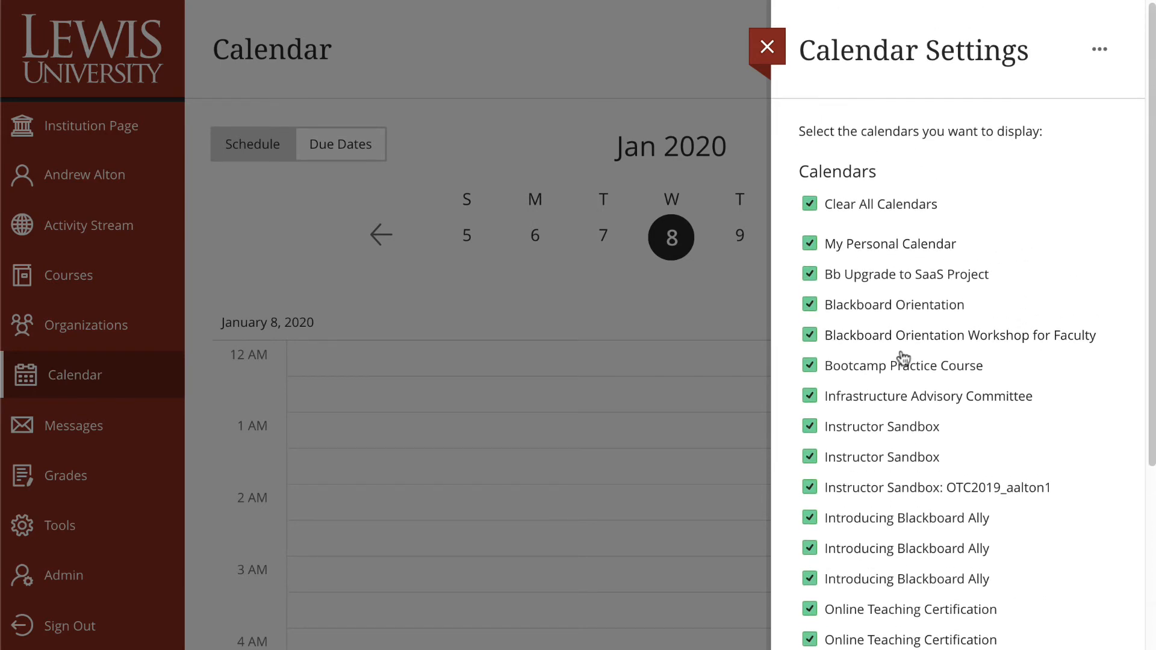
{"action": "scroll", "scroll_direction": "down", "scroll_amount": 3}
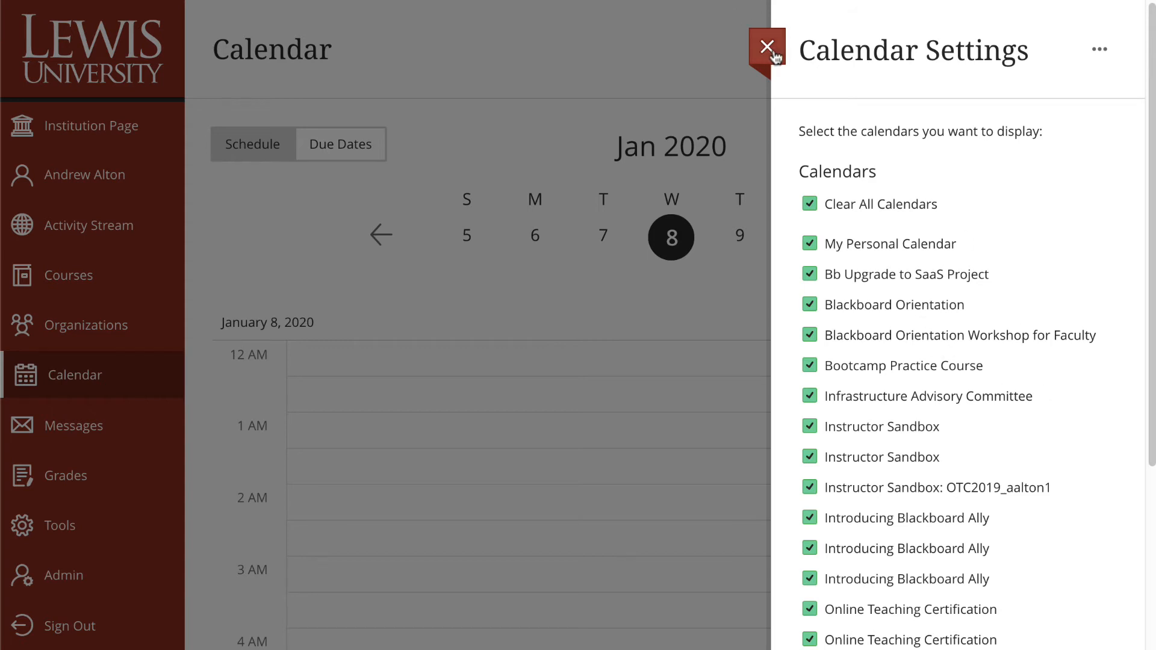
- Close Calendar Settings and toggle Month, Day, then Month view for January 2020
{"action": "left_click", "coordinate": [765, 47]}
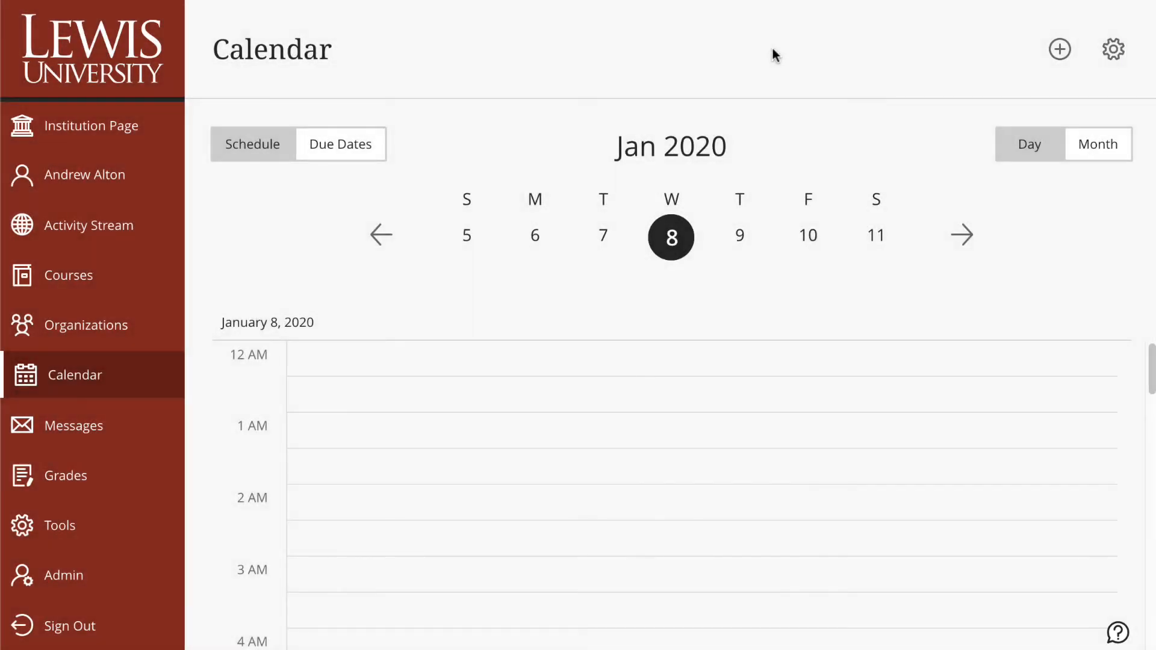
{"action": "mouse_move", "coordinate": [267, 150]}
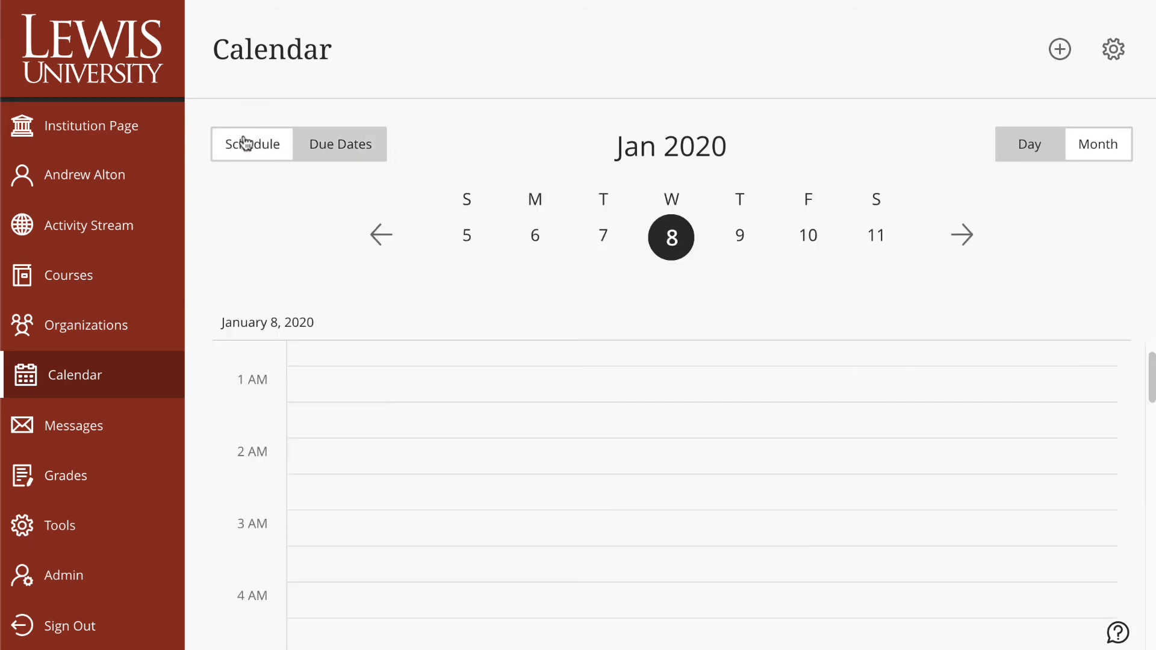
{"action": "mouse_move", "coordinate": [562, 598]}
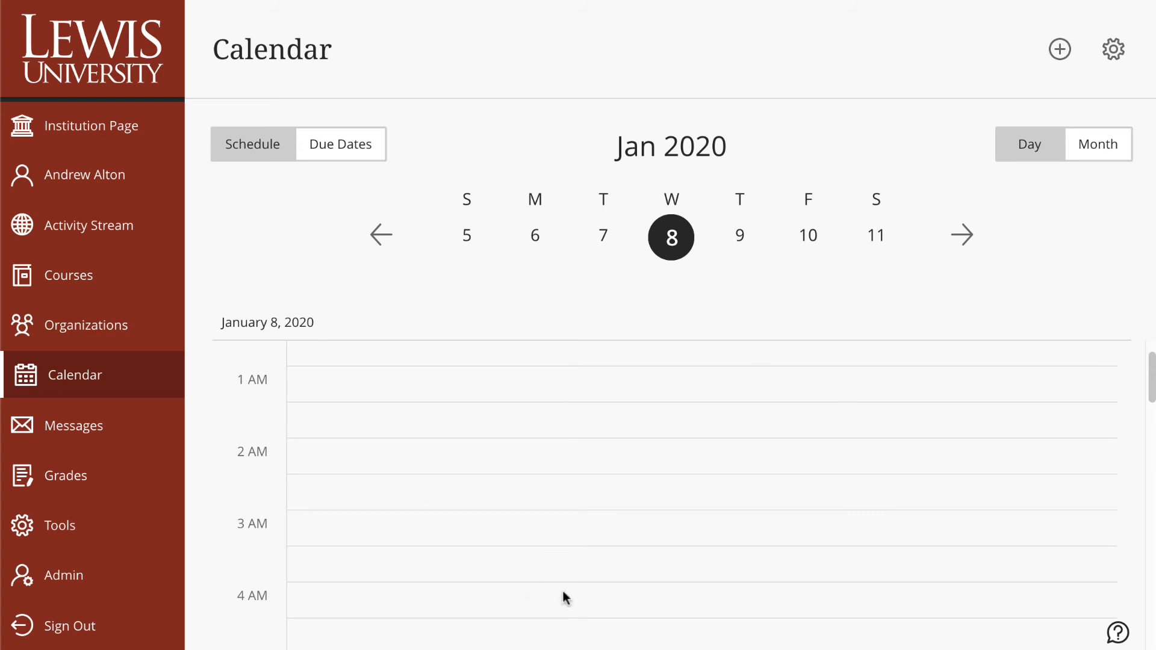
{"action": "mouse_move", "coordinate": [639, 458]}
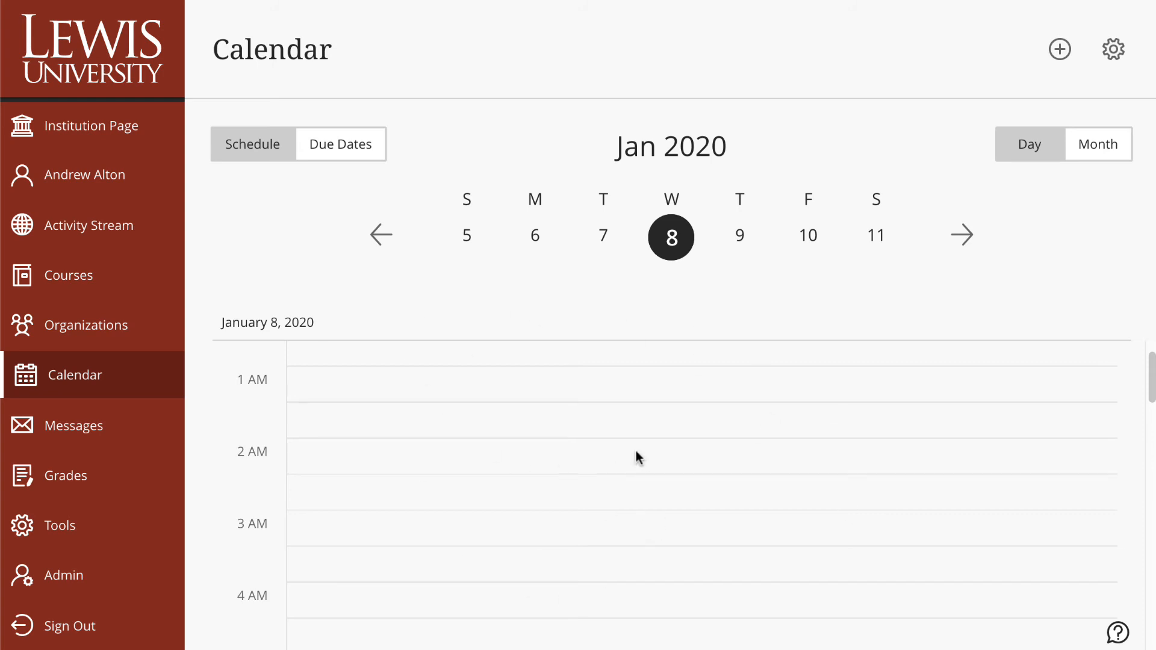
{"action": "mouse_move", "coordinate": [1023, 155]}
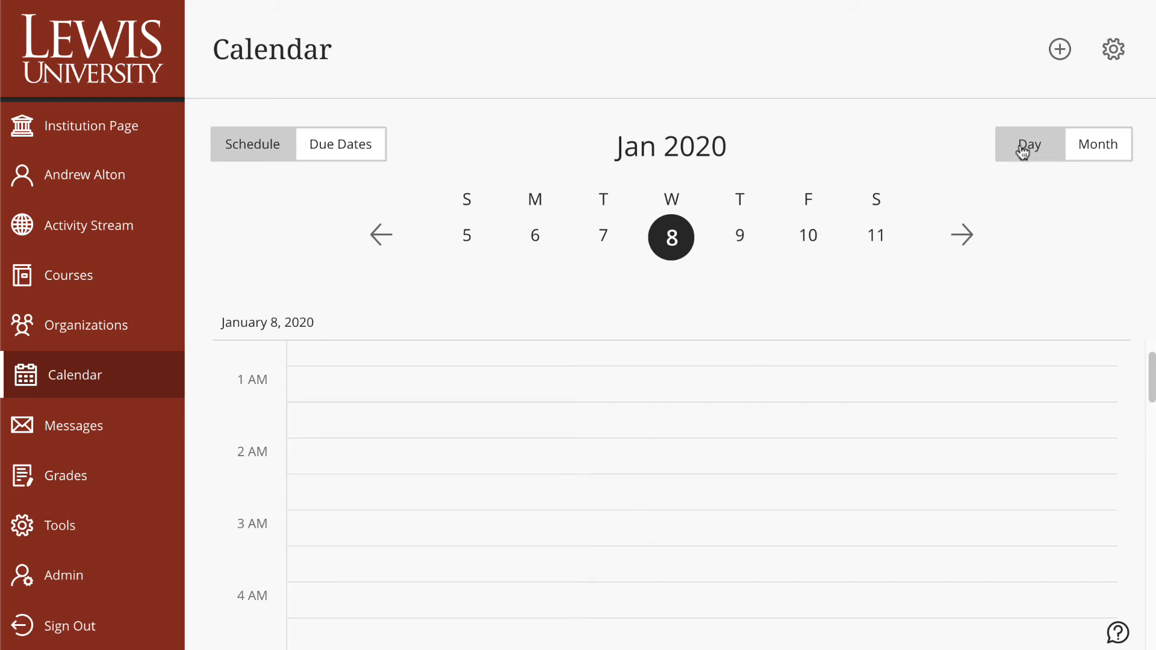
{"action": "left_click", "coordinate": [1095, 144]}
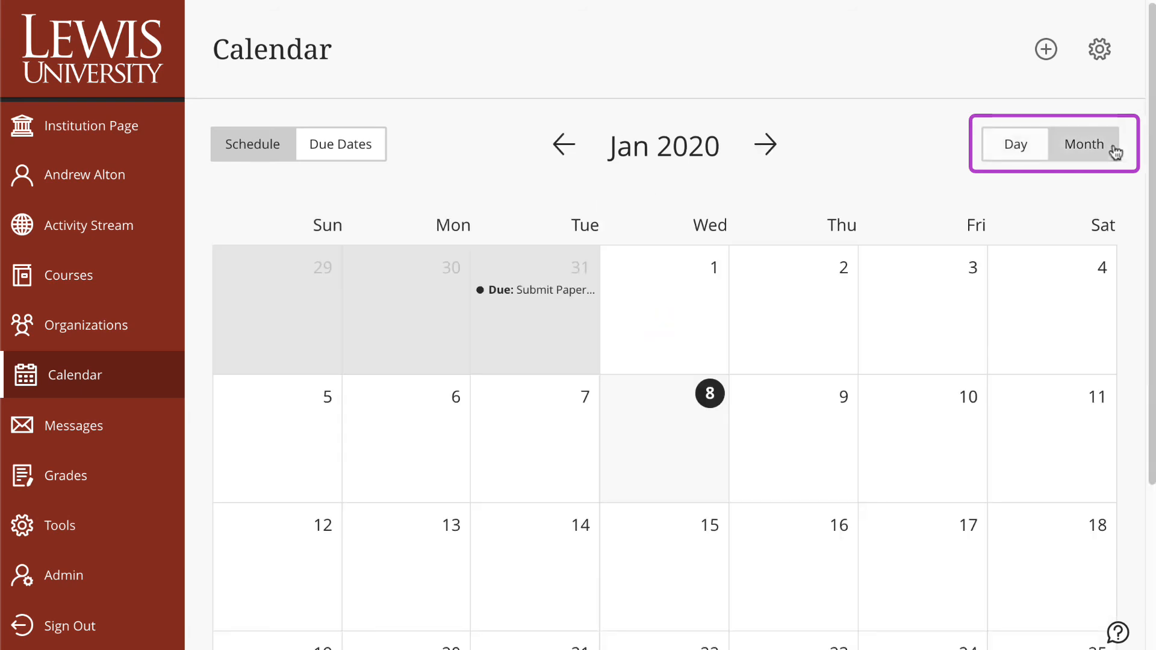
{"action": "mouse_move", "coordinate": [1115, 151]}
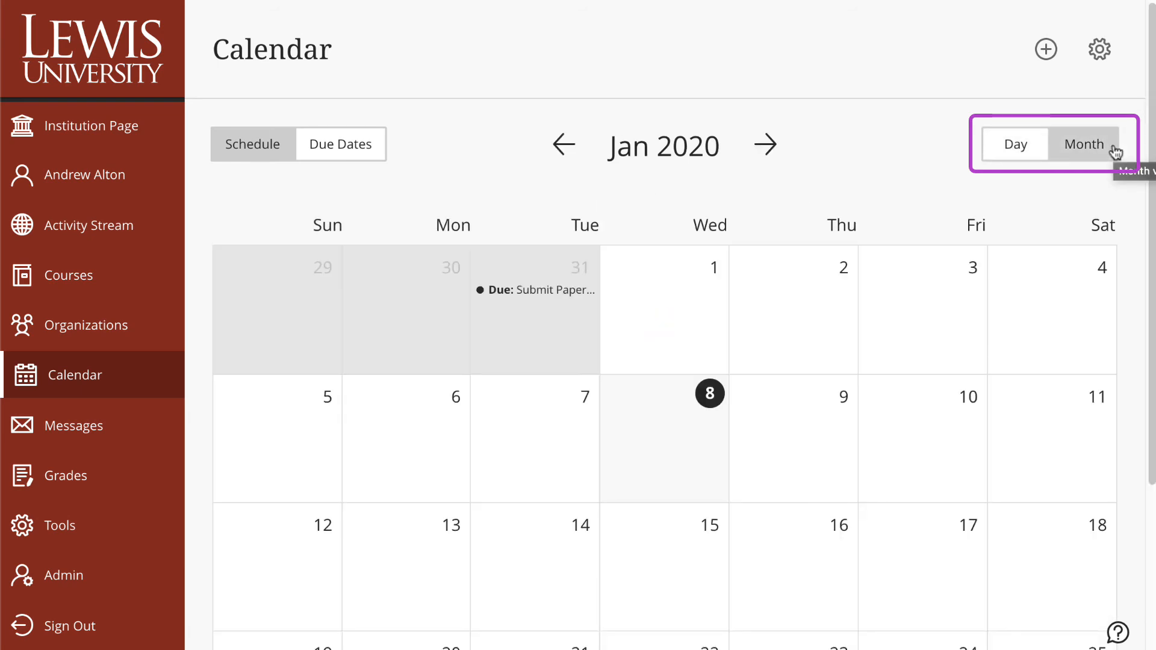
{"action": "mouse_move", "coordinate": [1004, 146]}
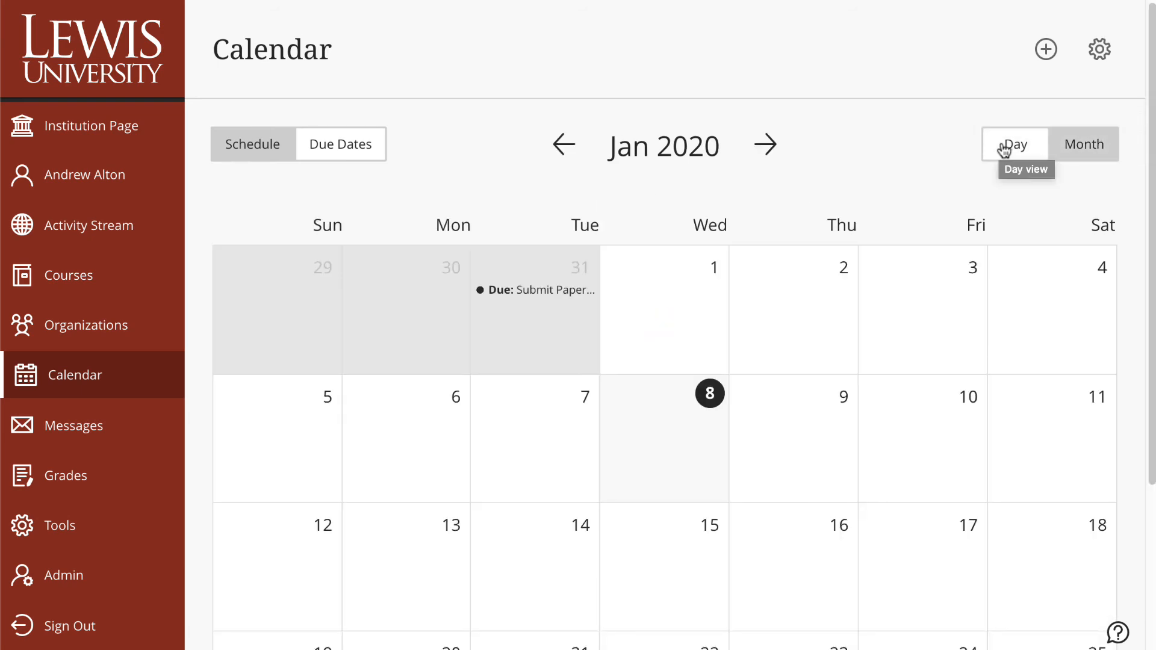
{"action": "left_click", "coordinate": [1016, 144]}
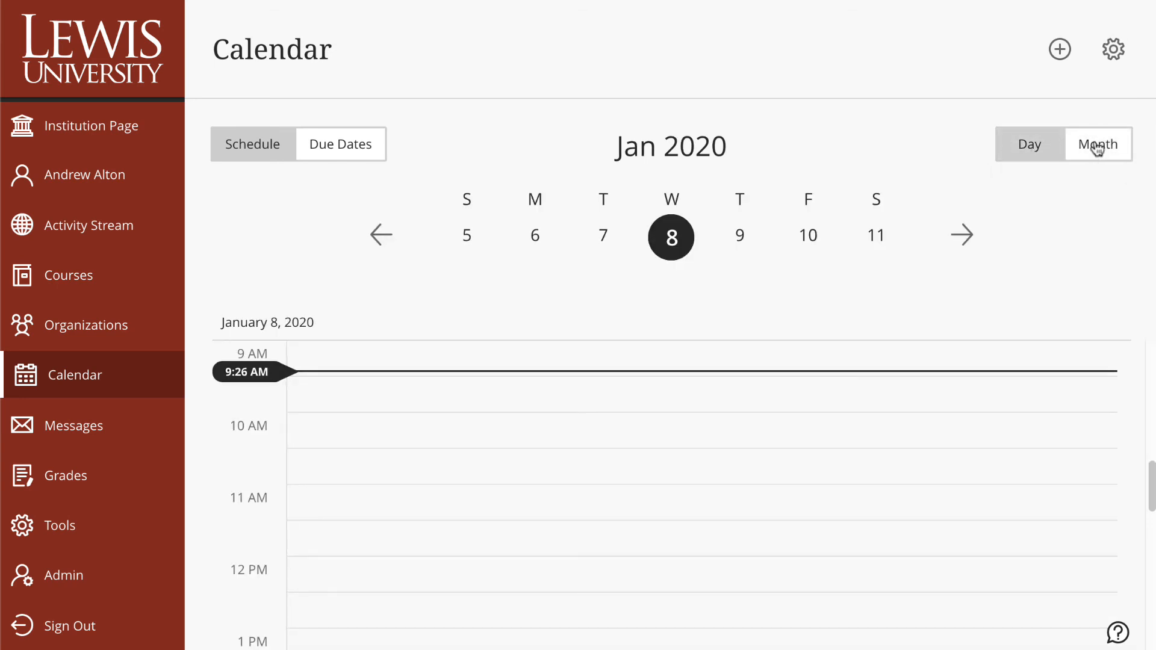
{"action": "left_click", "coordinate": [1096, 145]}
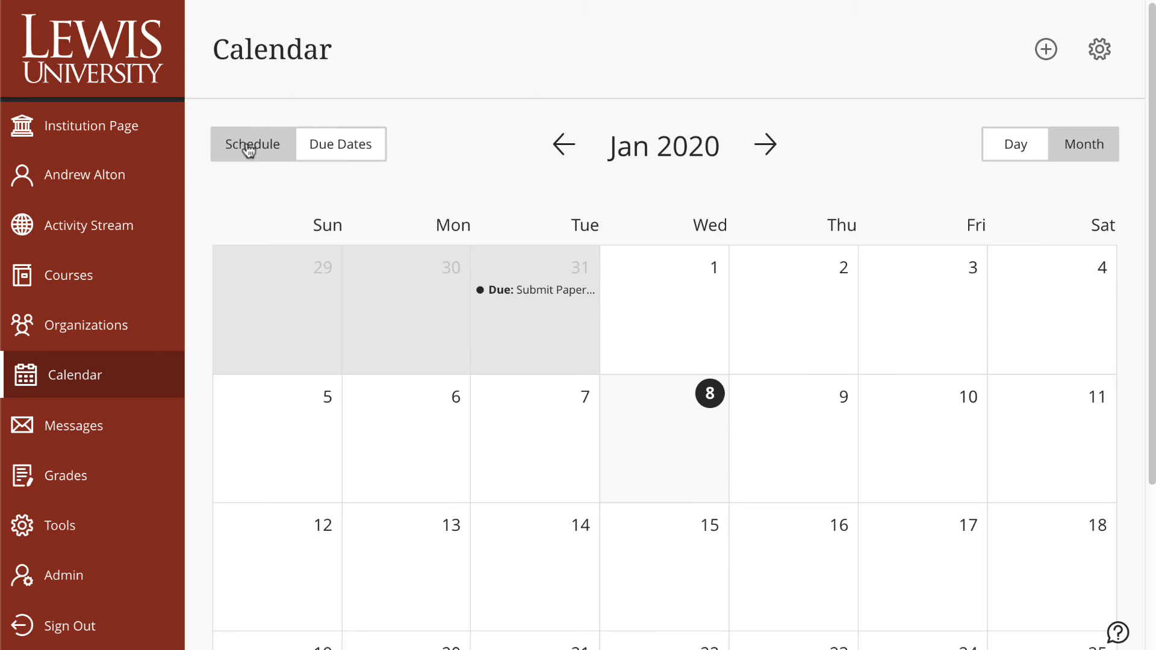
- List the two assignments due March 20, then view March 1, 2020 as a single day
{"action": "left_click", "coordinate": [340, 144]}
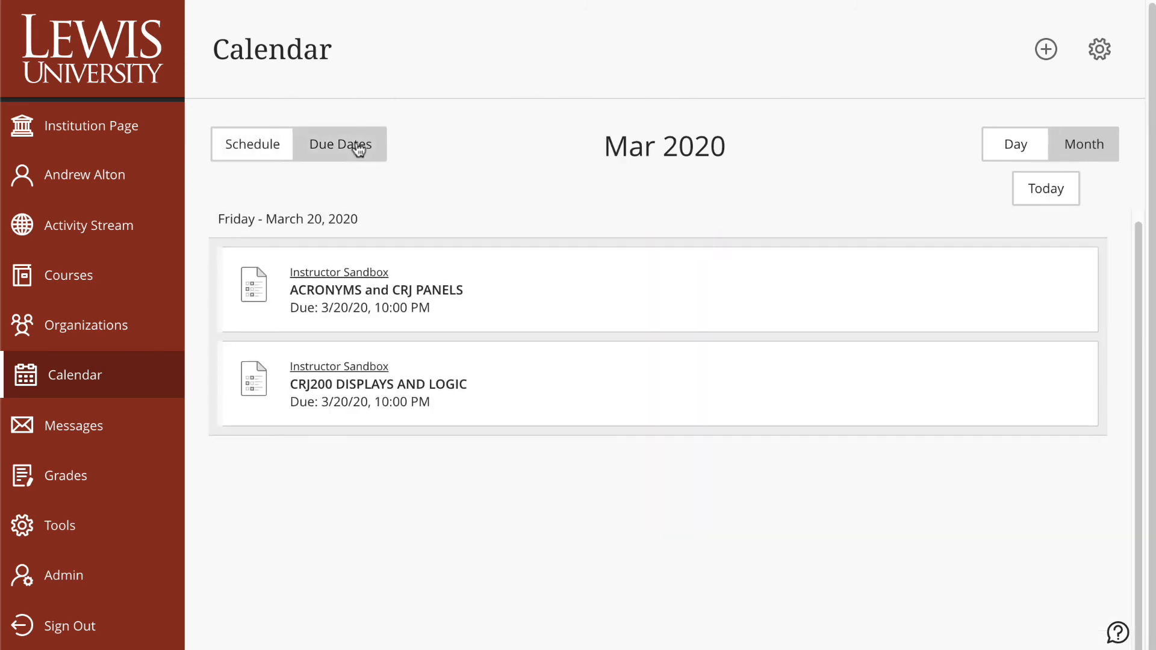
{"action": "mouse_move", "coordinate": [357, 153]}
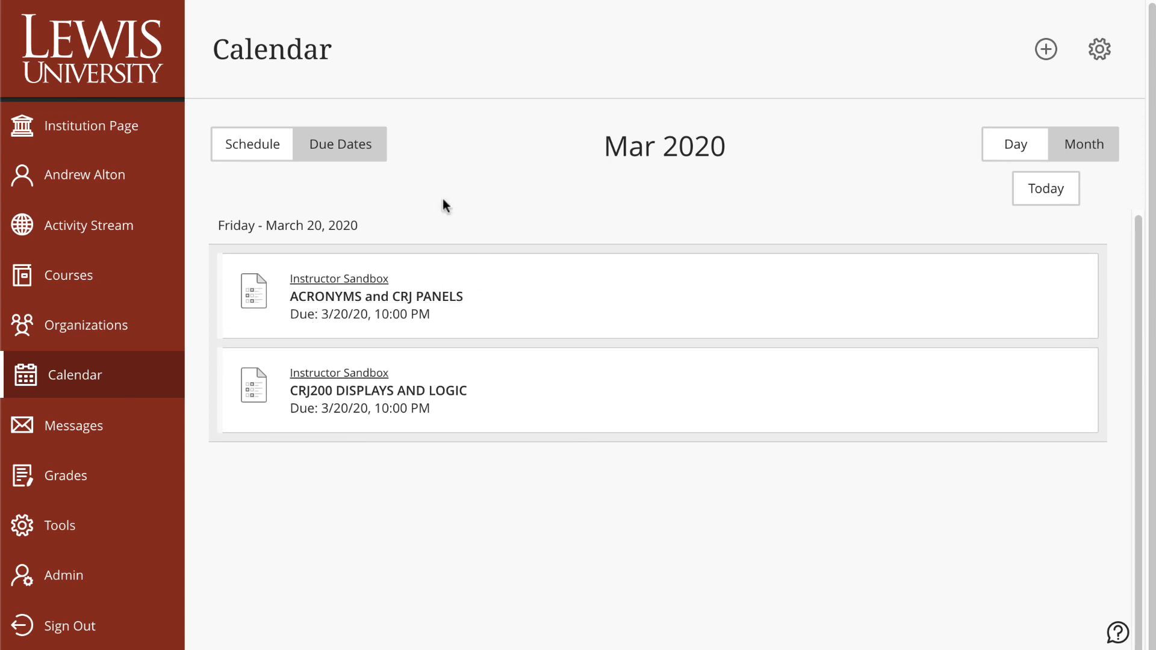
{"action": "mouse_move", "coordinate": [375, 301]}
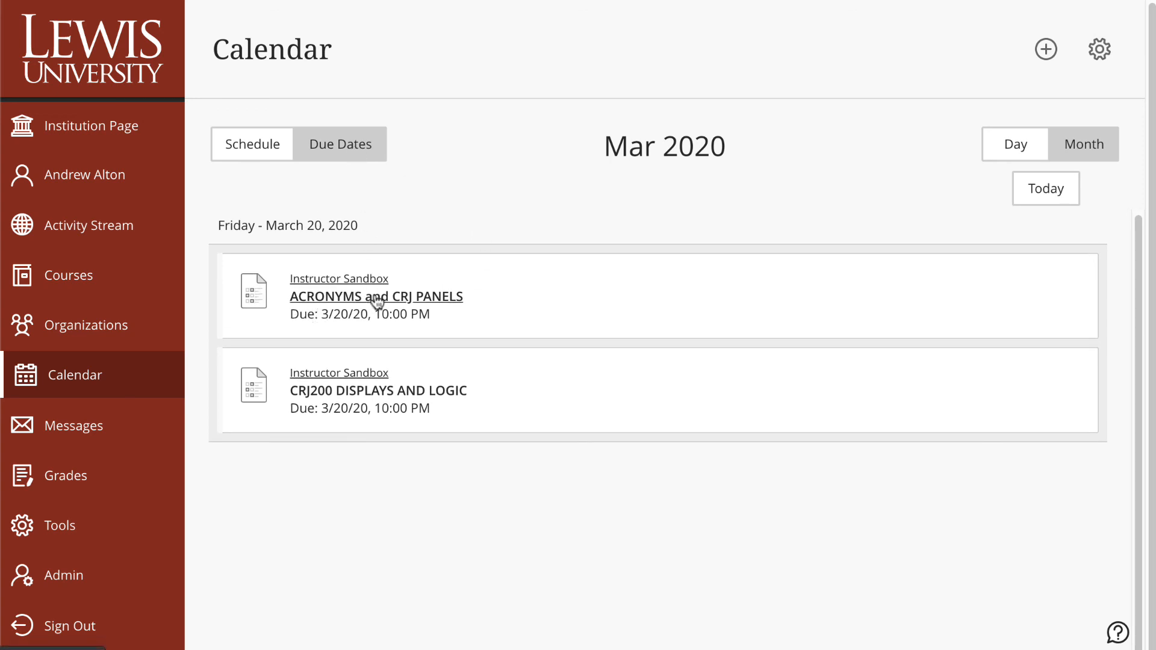
{"action": "mouse_move", "coordinate": [384, 399]}
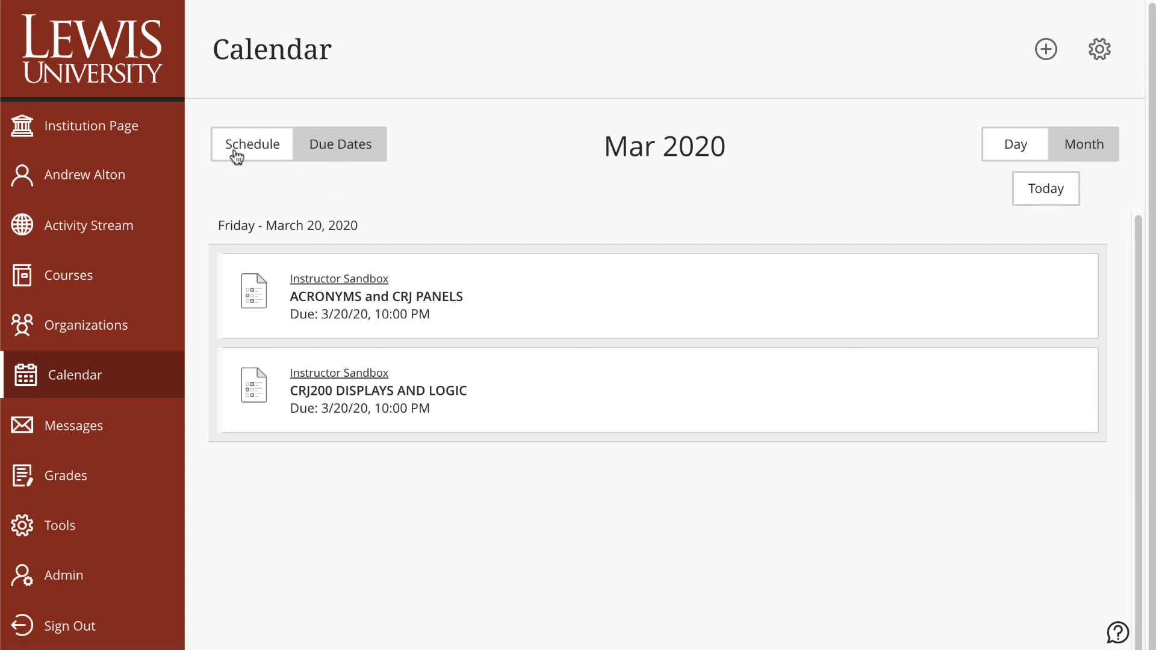
{"action": "left_click", "coordinate": [1085, 143]}
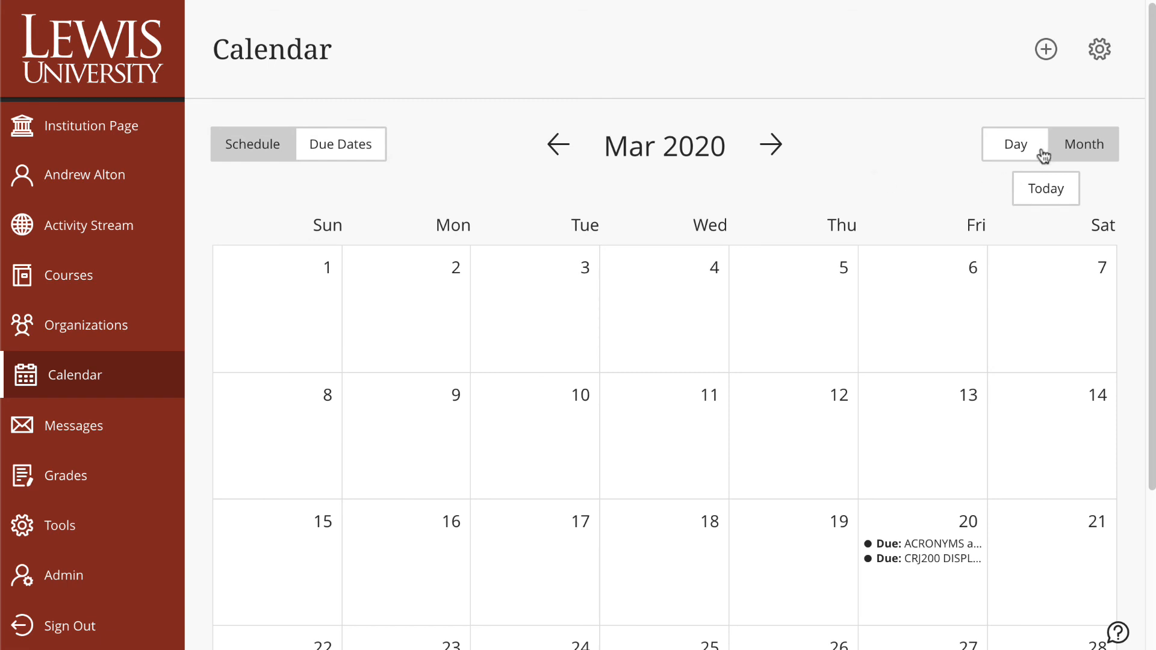
{"action": "left_click", "coordinate": [1014, 145]}
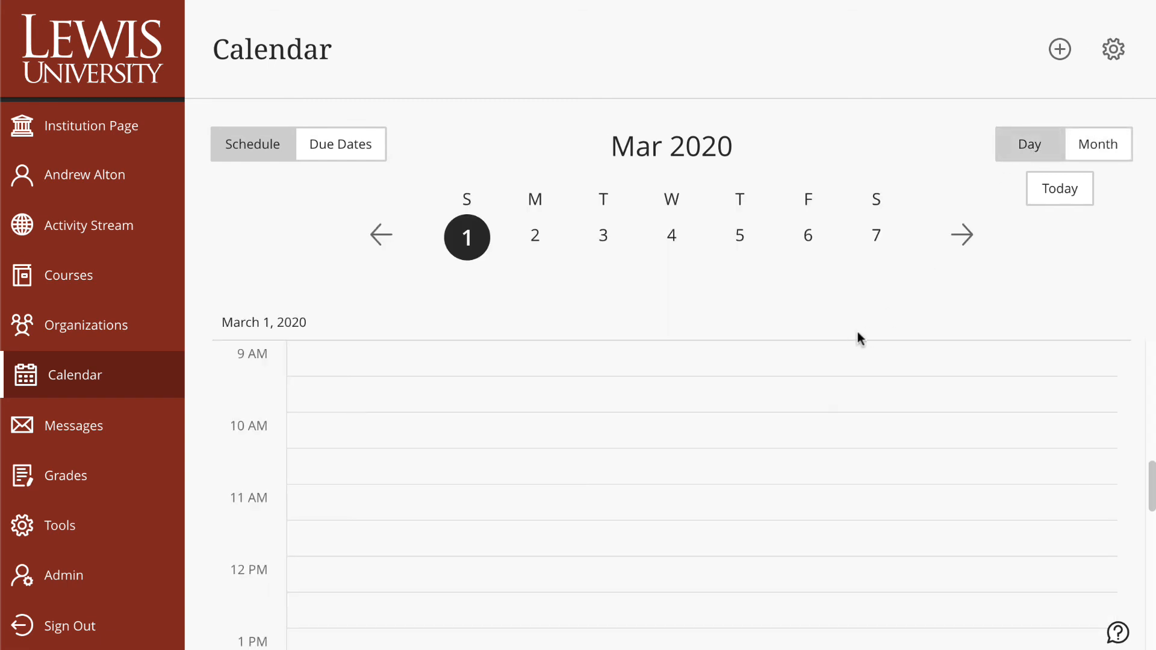